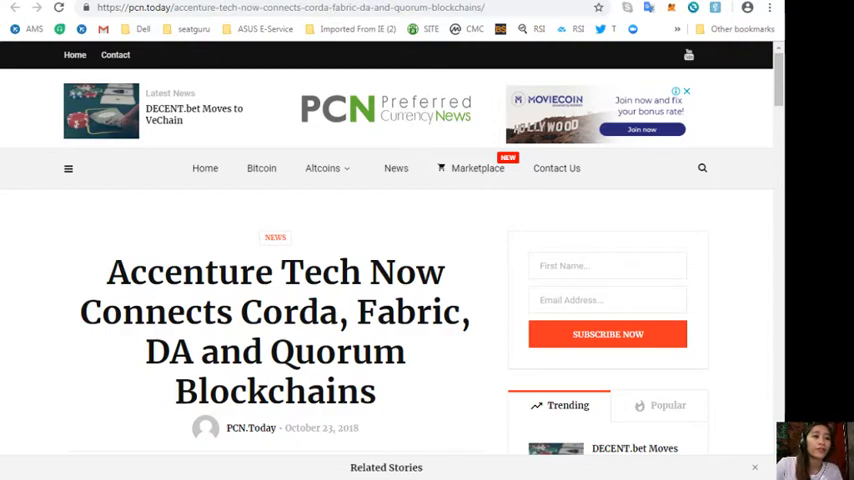
Scroll down through the archived newsletter's sections and open the full original story on CoinDesk.
scroll("down", 3)
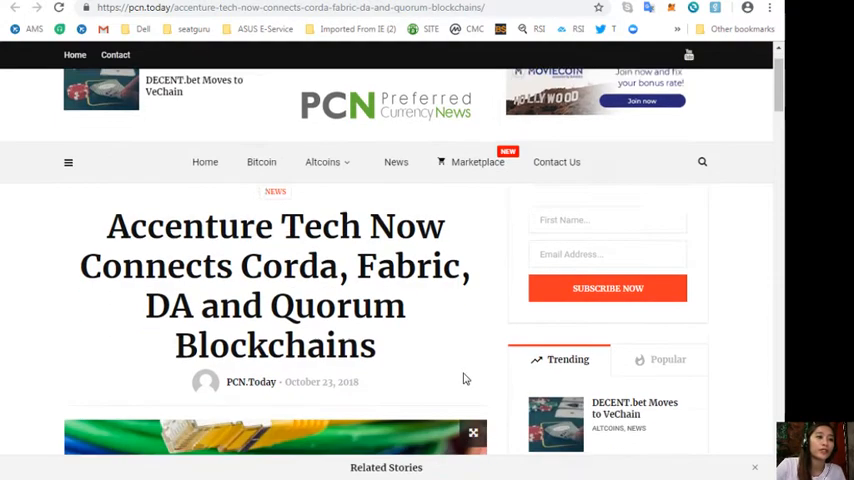
scroll("down", 3)
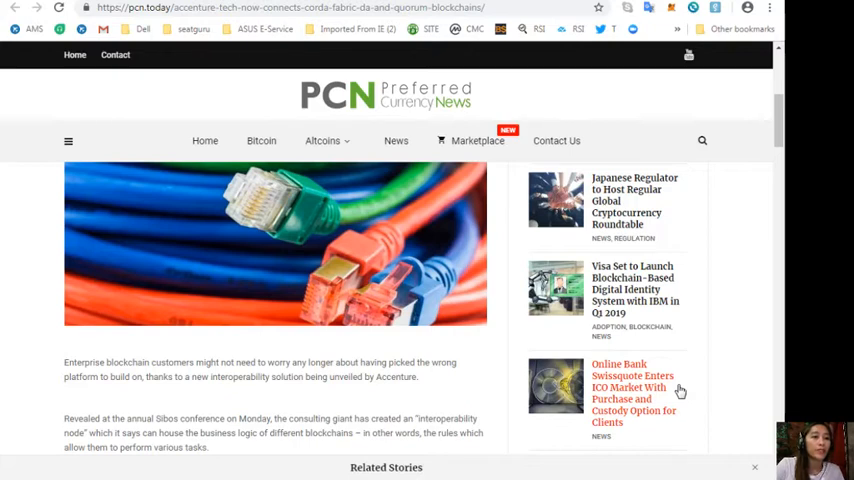
scroll("down", 3)
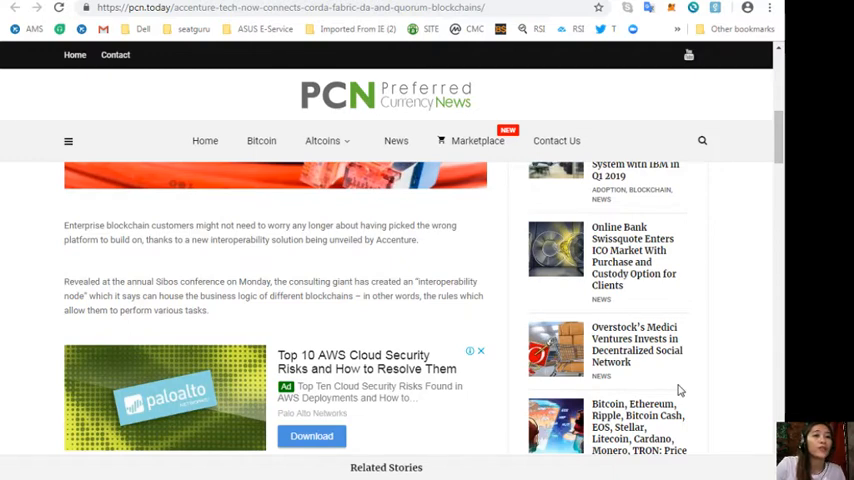
scroll("down", 3)
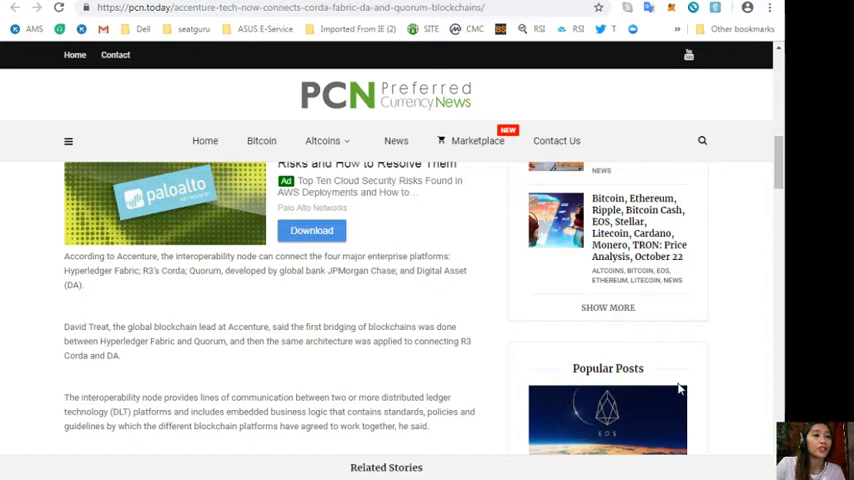
scroll("down", 3)
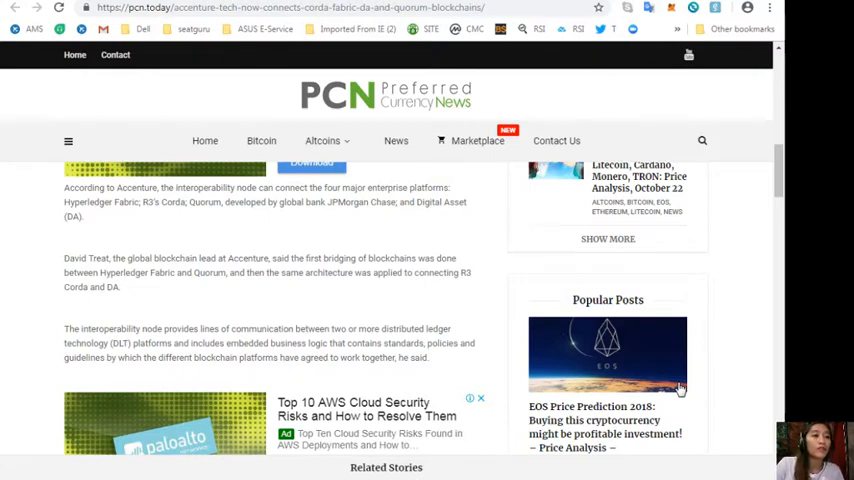
scroll("down", 3)
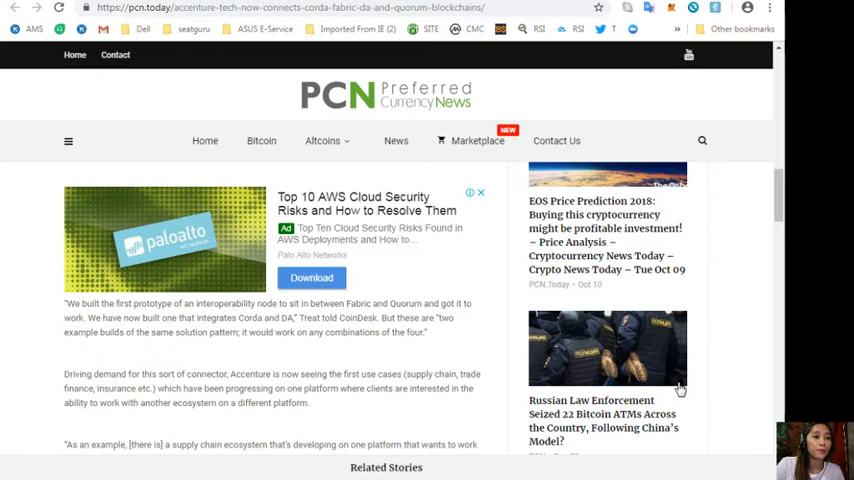
scroll("down", 3)
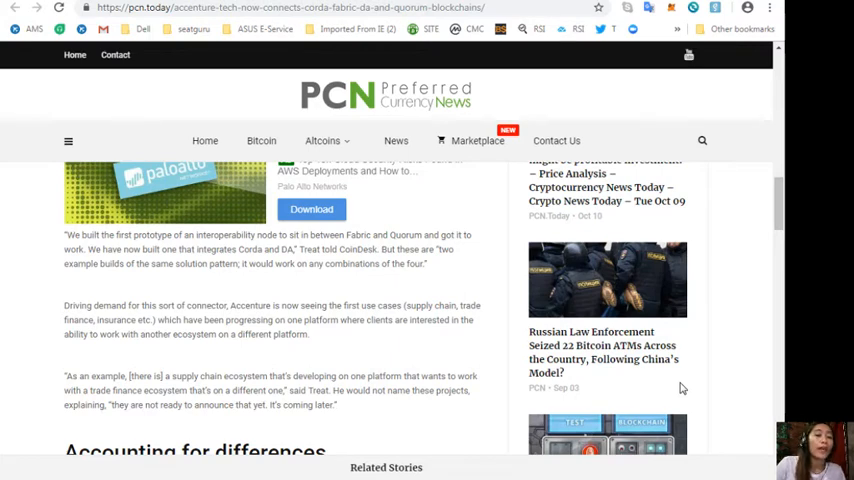
scroll("down", 3)
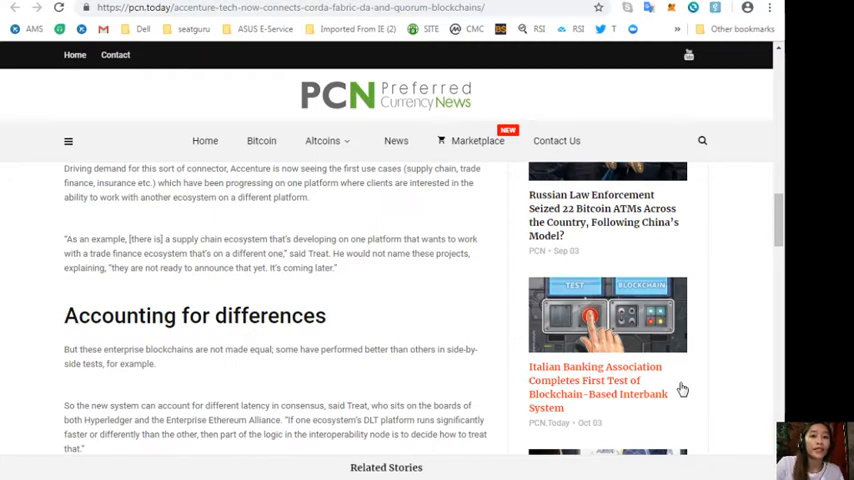
scroll("down", 3)
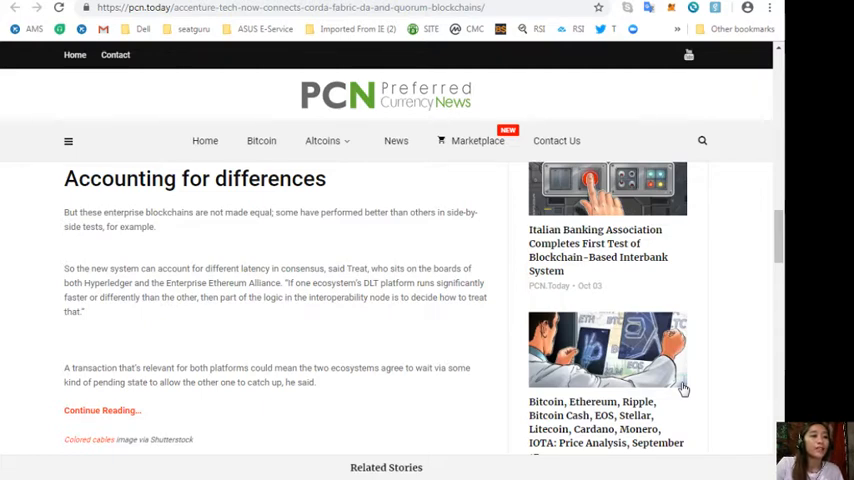
mouse_move(372, 304)
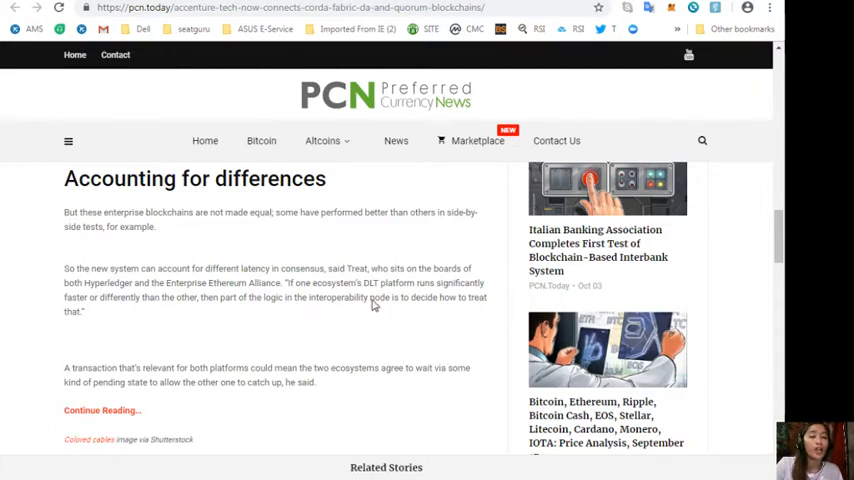
left_click(100, 410)
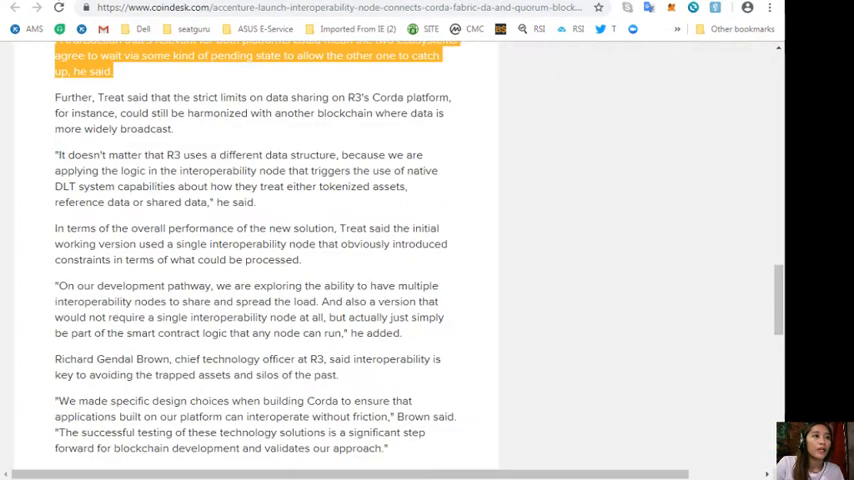
mouse_move(392, 68)
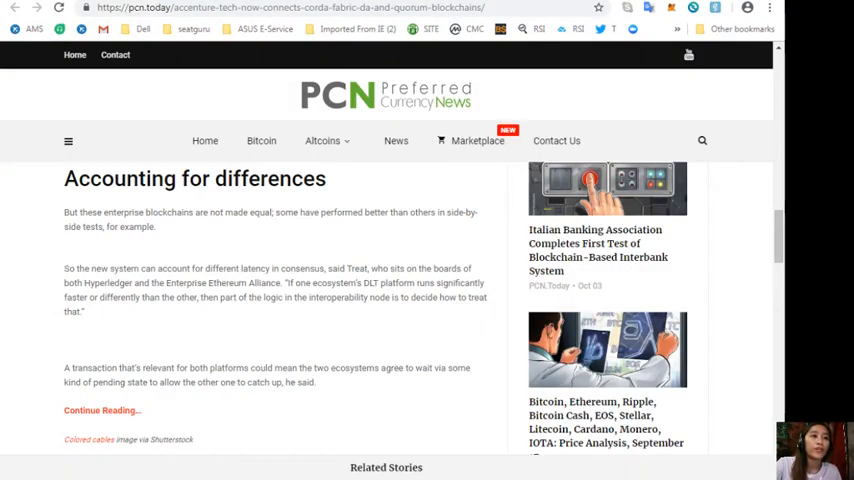
Scroll the newsletter past the affiliate section back to the EOS Authority transaction-alerts paragraph.
scroll("up", 3)
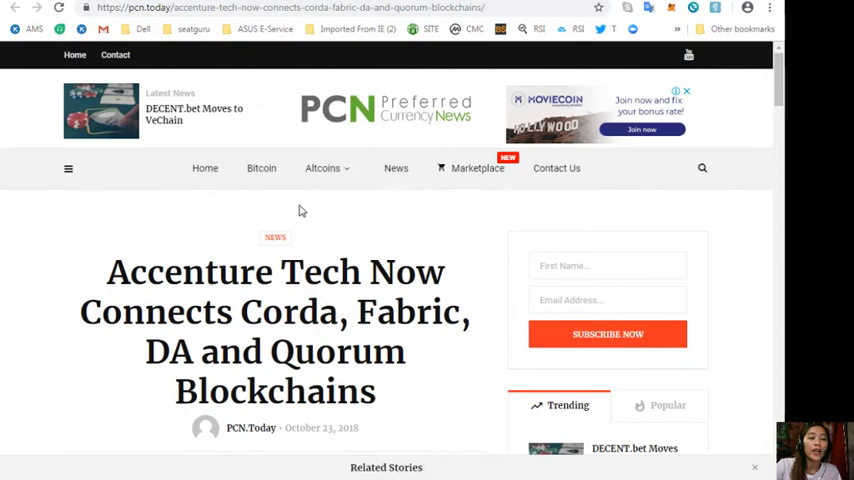
mouse_move(90, 44)
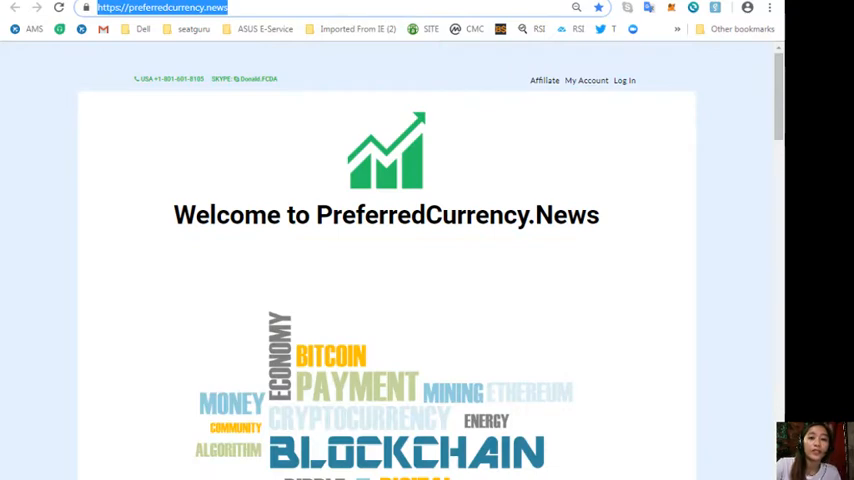
mouse_move(128, 118)
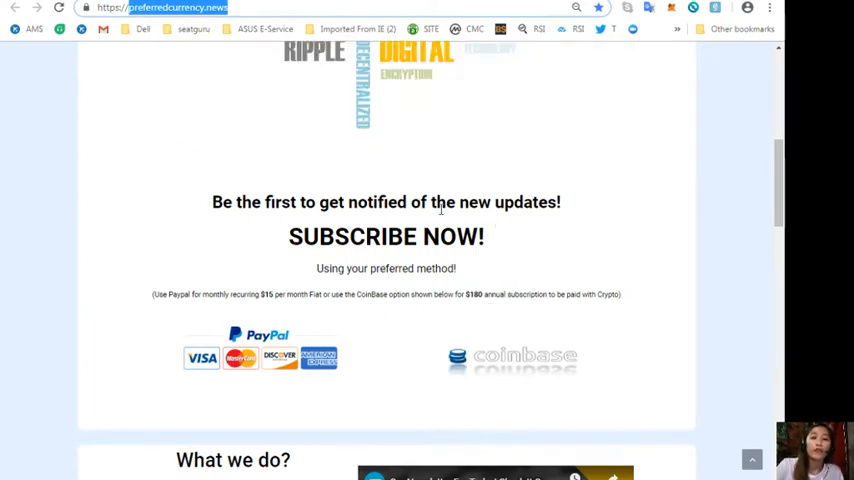
mouse_move(530, 344)
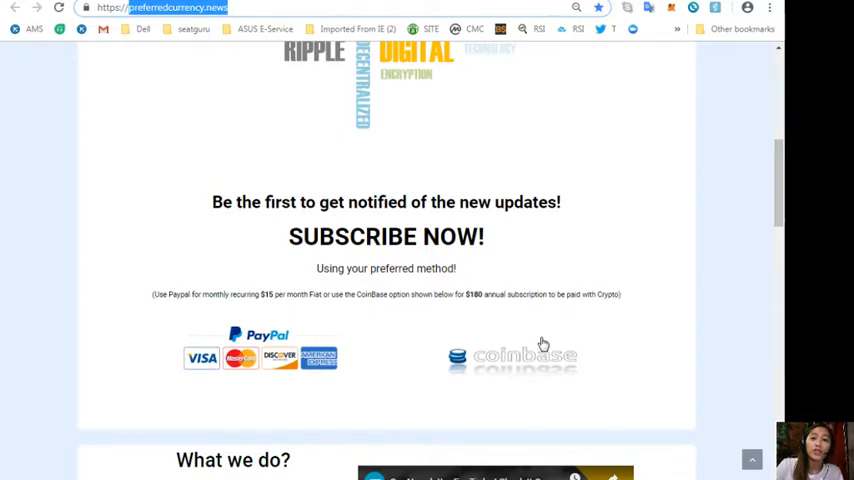
mouse_move(524, 332)
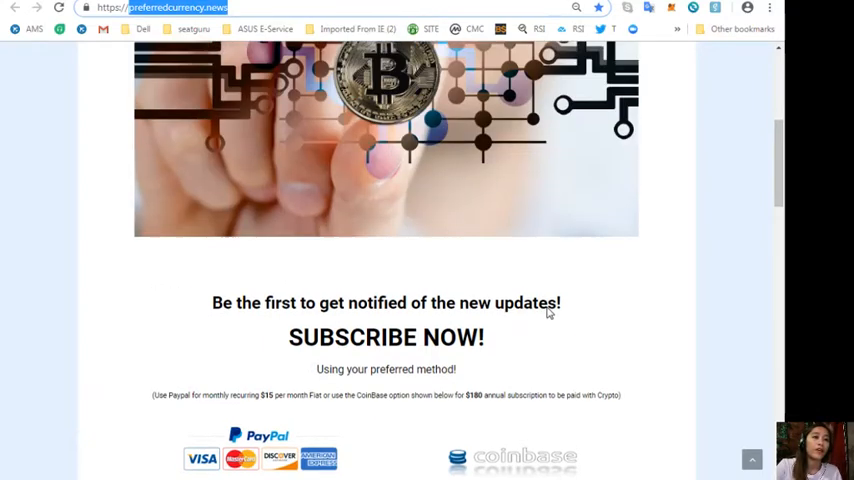
scroll("up", 3)
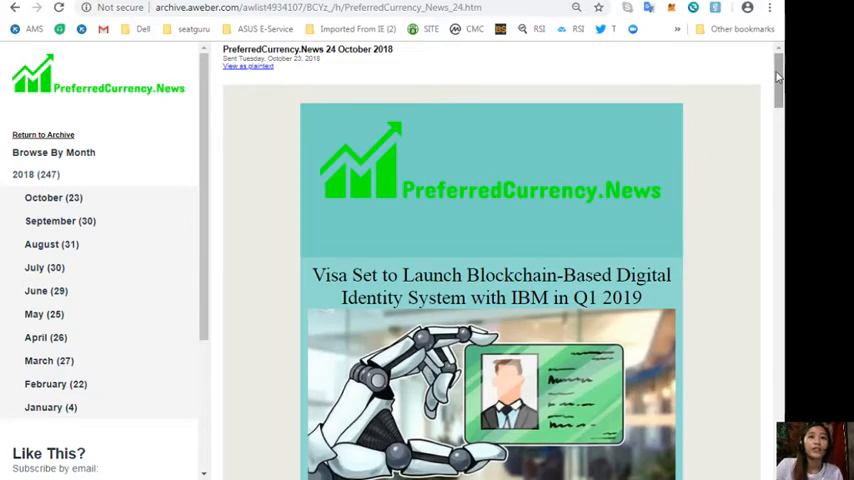
scroll("down", 3)
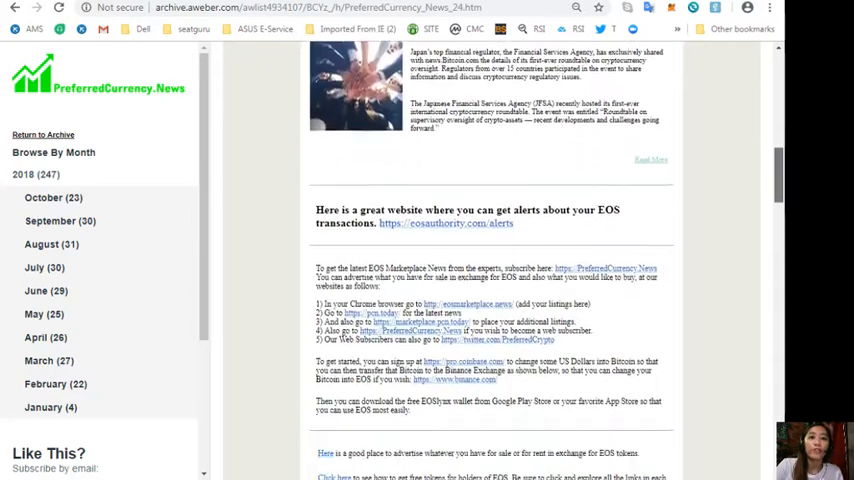
scroll("down", 3)
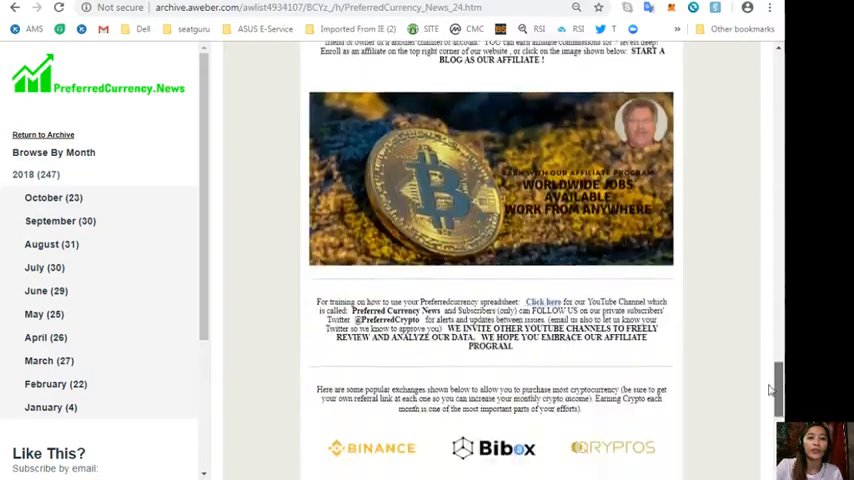
scroll("down", 3)
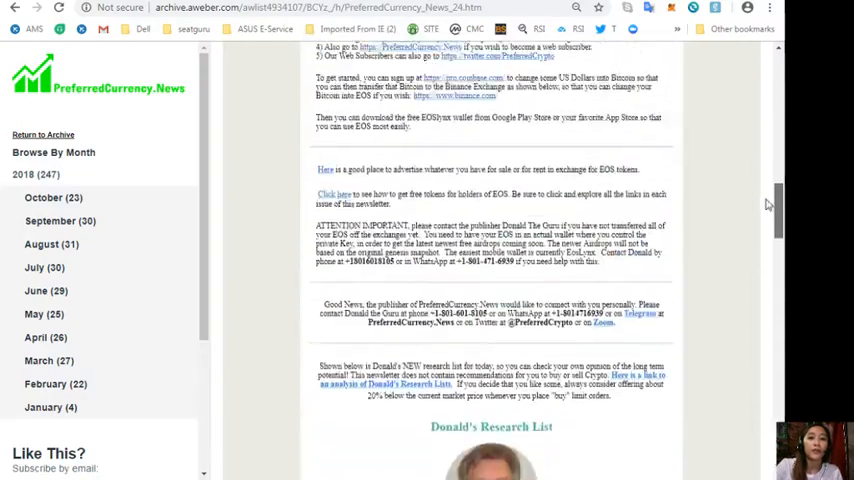
scroll("up", 3)
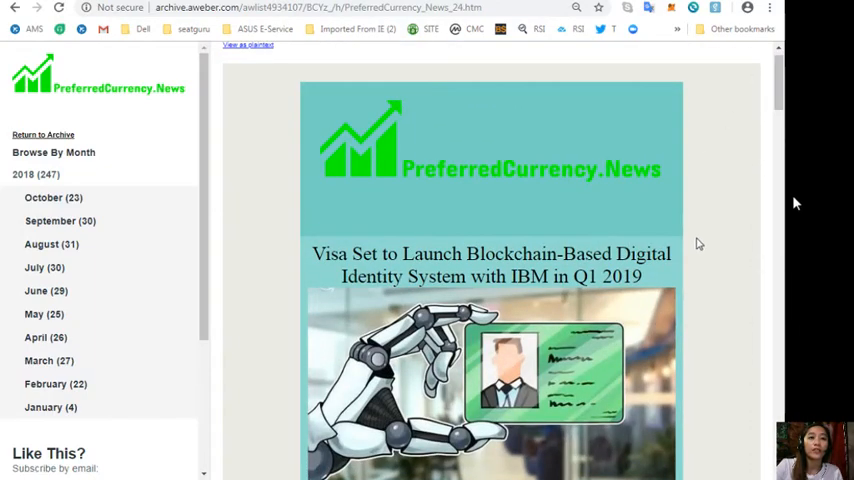
scroll("down", 3)
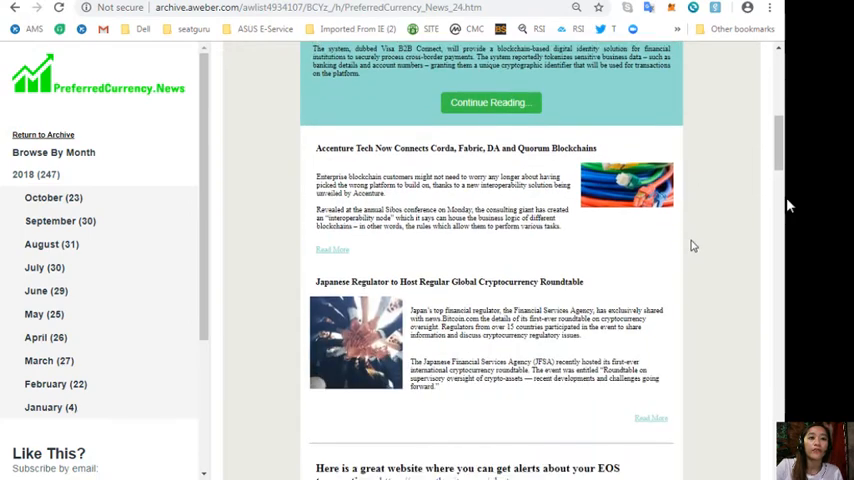
scroll("down", 3)
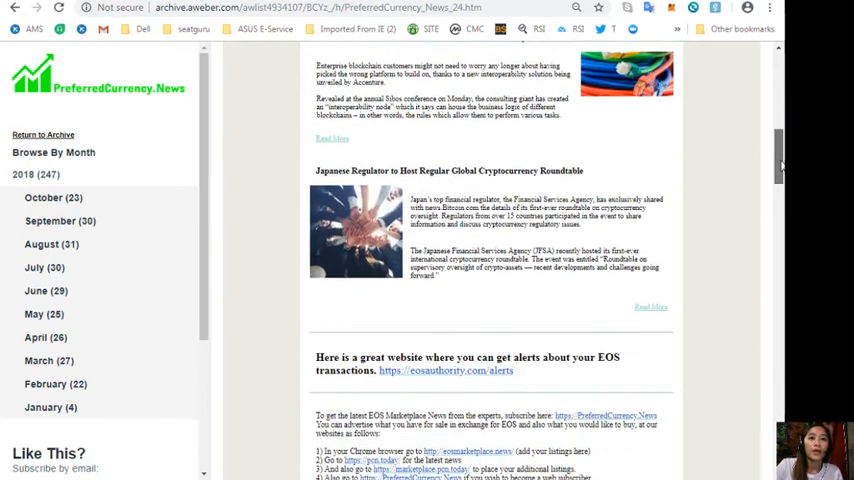
scroll("down", 3)
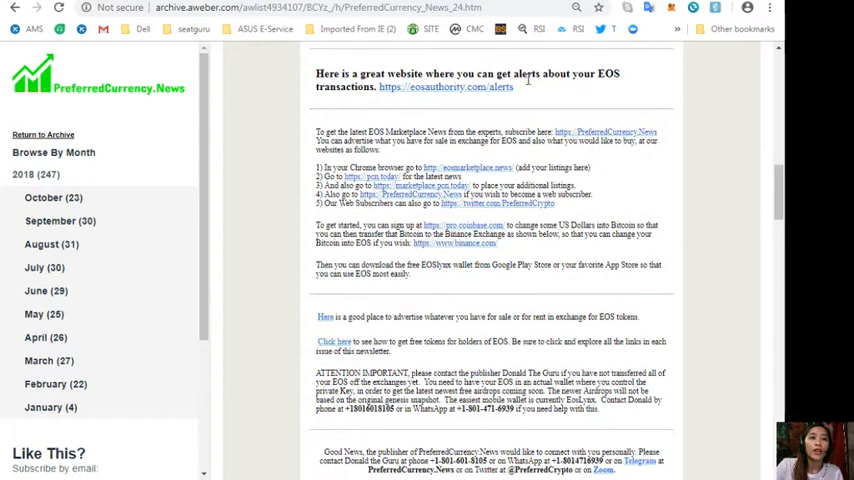
mouse_move(596, 56)
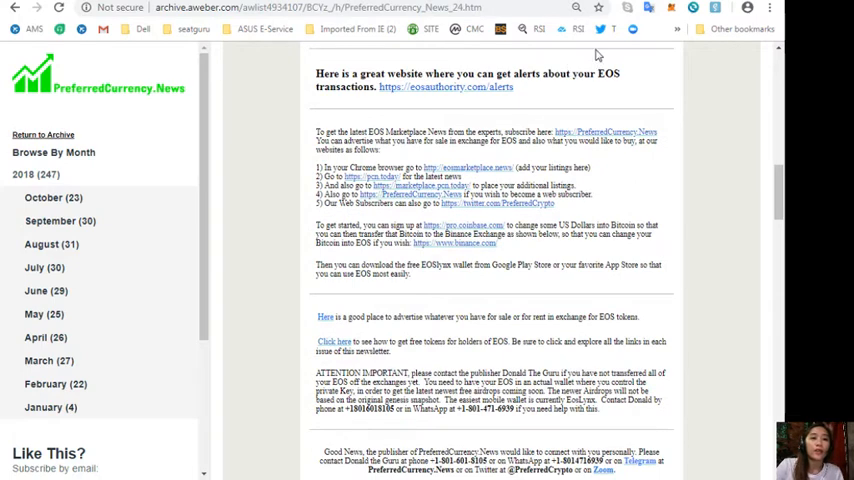
mouse_move(760, 202)
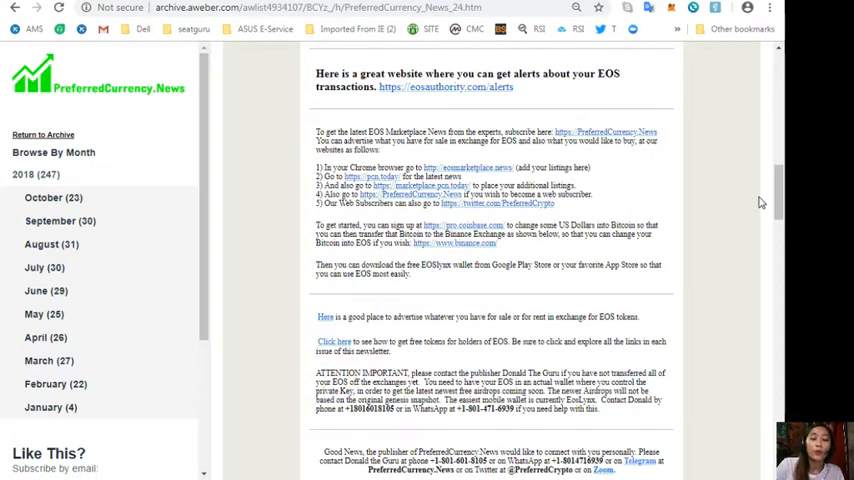
scroll("down", 3)
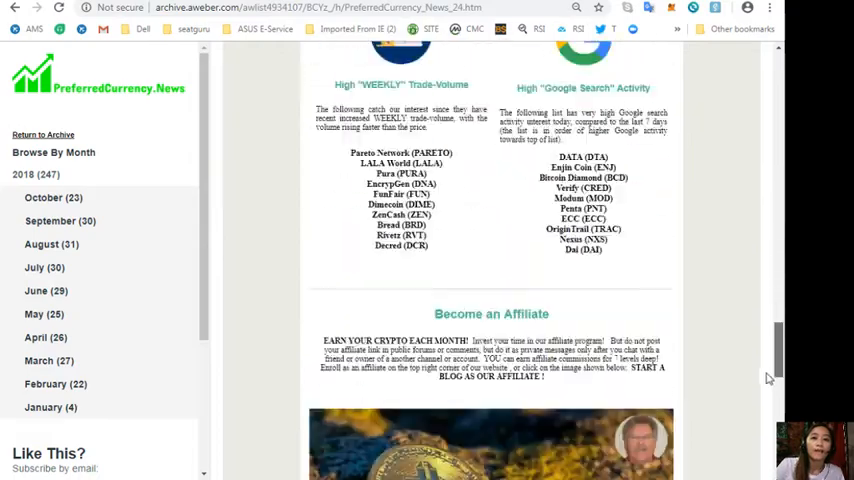
scroll("down", 3)
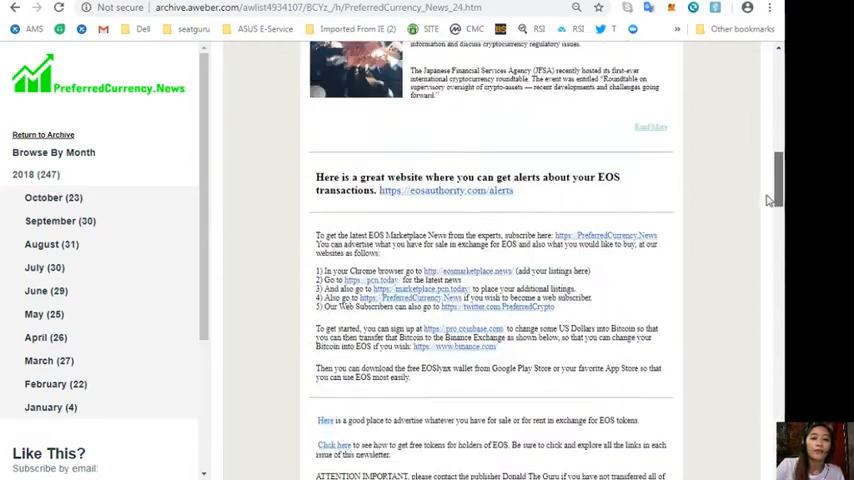
scroll("down", 3)
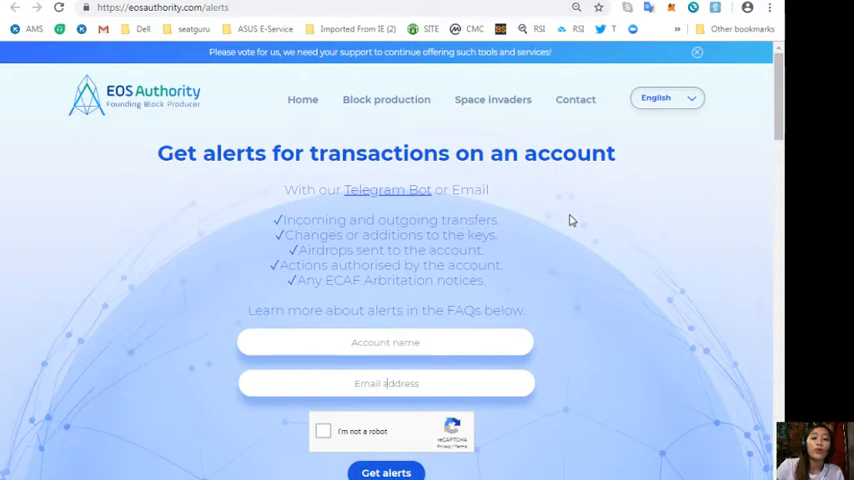
mouse_move(562, 320)
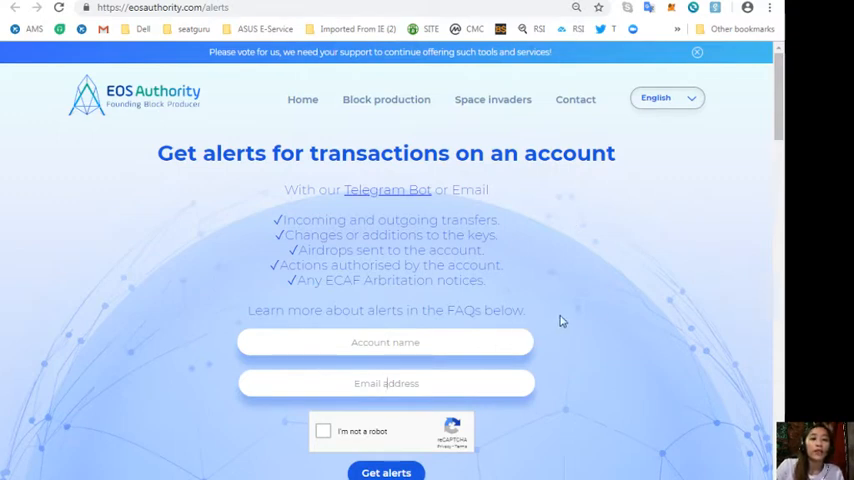
Scroll the eosauthority.com/alerts page through the alert form, FAQs and block producer overview.
scroll("down", 3)
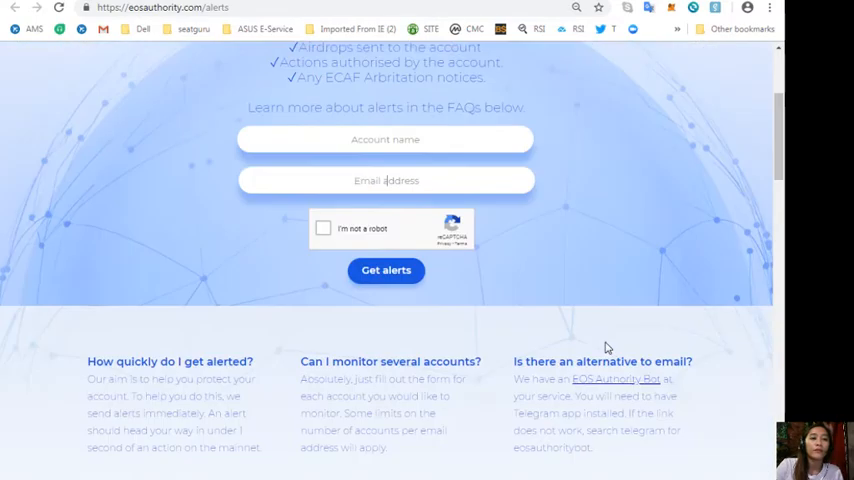
scroll("down", 3)
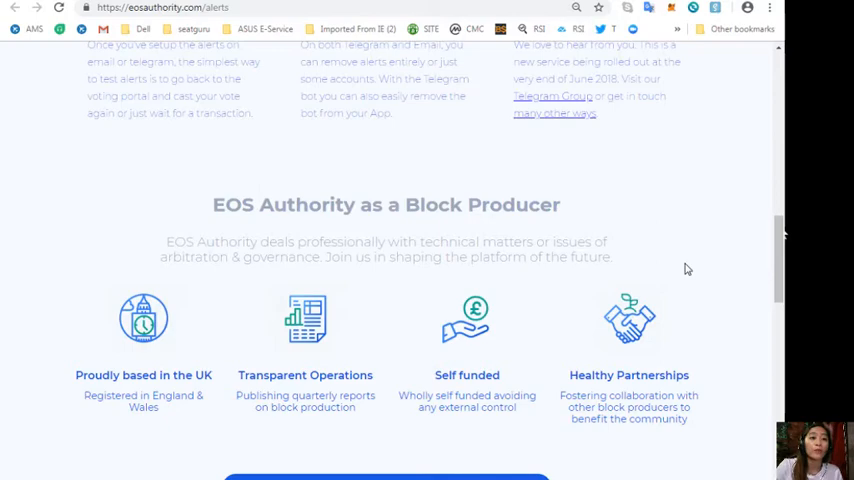
mouse_move(800, 332)
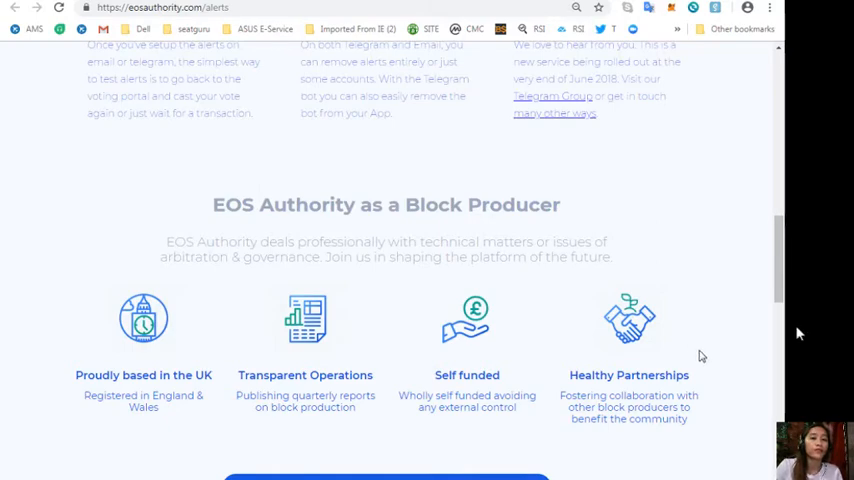
scroll("up", 3)
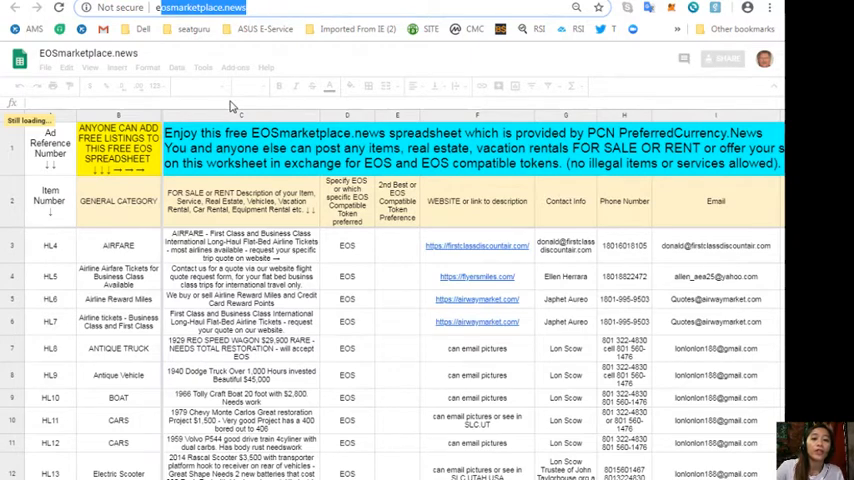
mouse_move(206, 232)
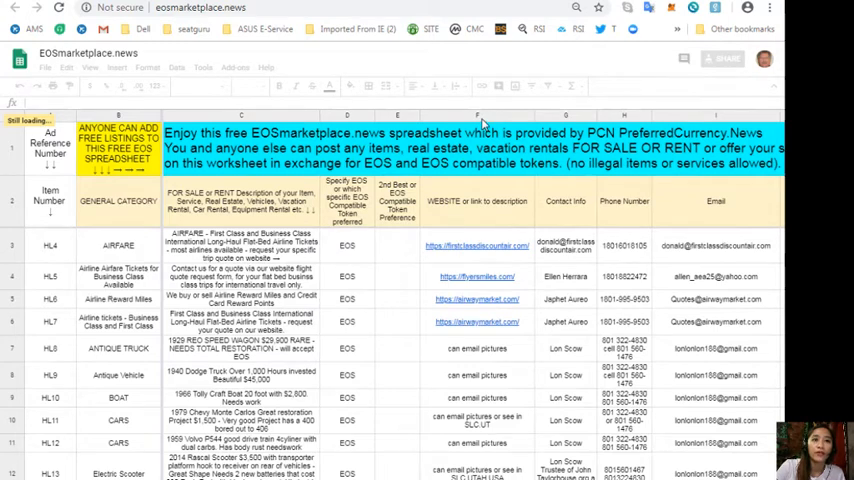
mouse_move(604, 268)
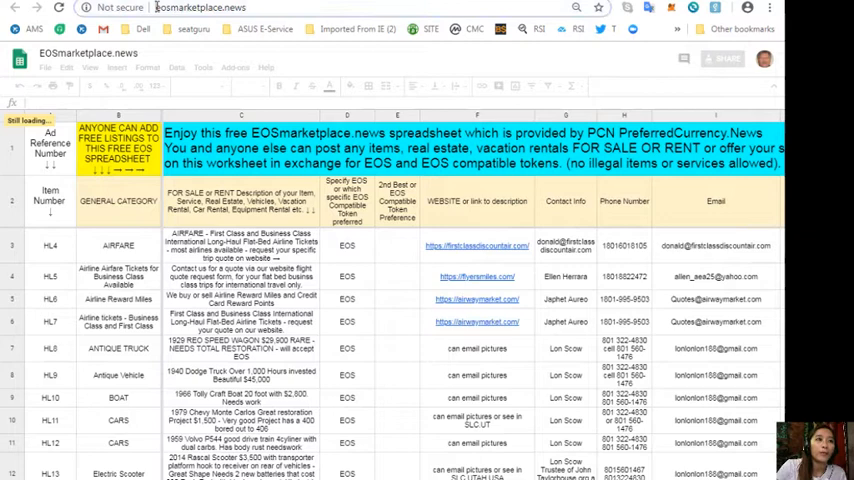
Leave the EOSmarketplace.news sheet and head to the PCN.Today Marketplace site via the address bar.
left_click(200, 8)
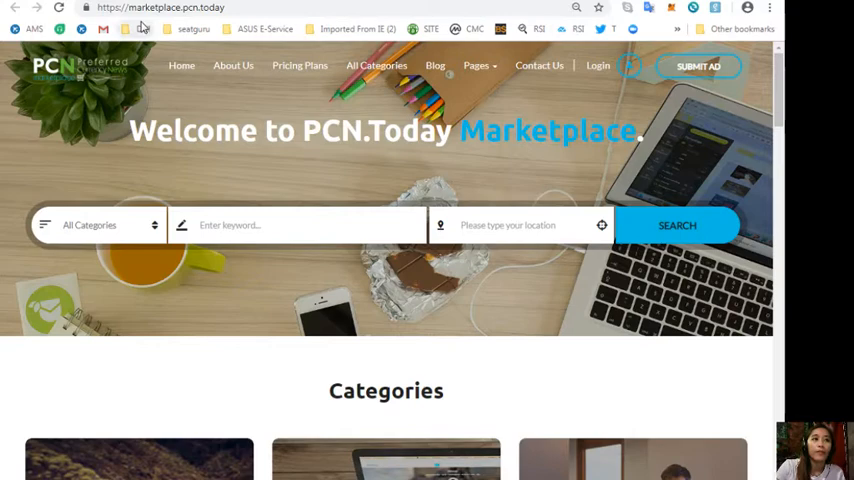
Scroll the marketplace home page past Categories to Advertisements and show the ads as a detailed list.
scroll("down", 3)
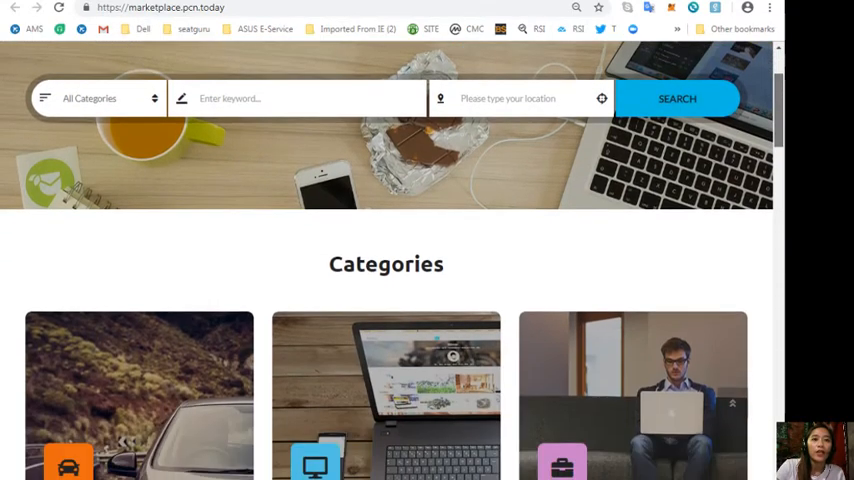
scroll("down", 3)
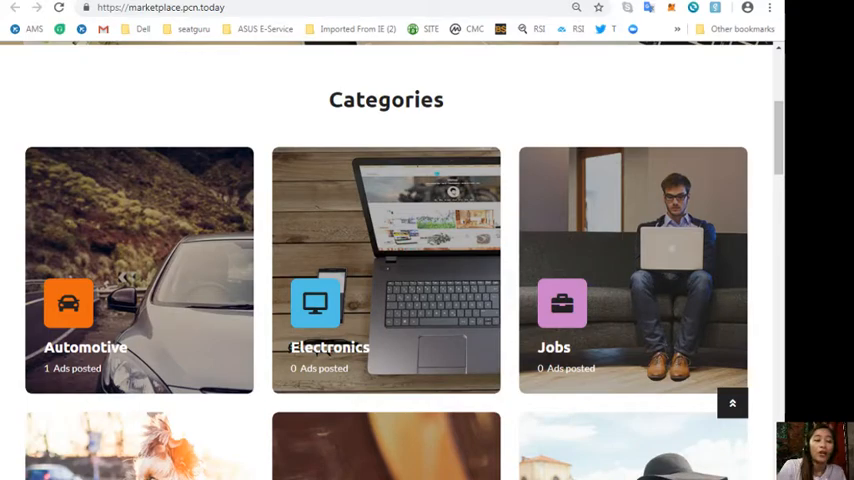
mouse_move(696, 304)
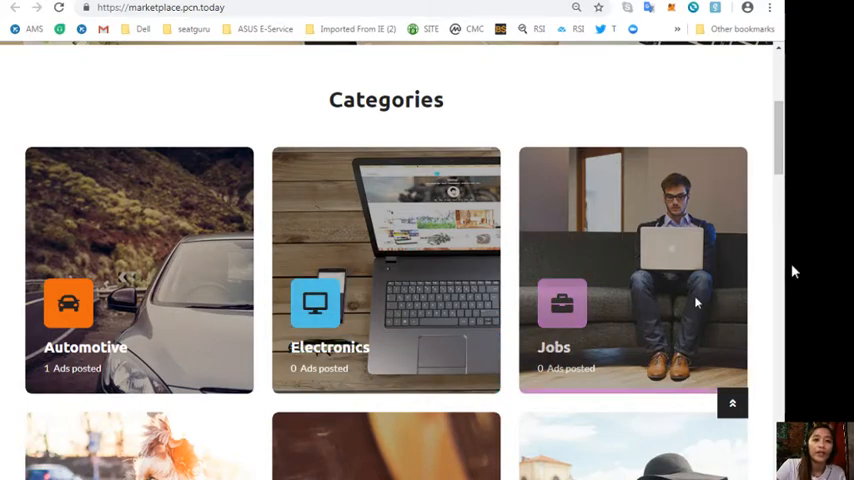
scroll("down", 3)
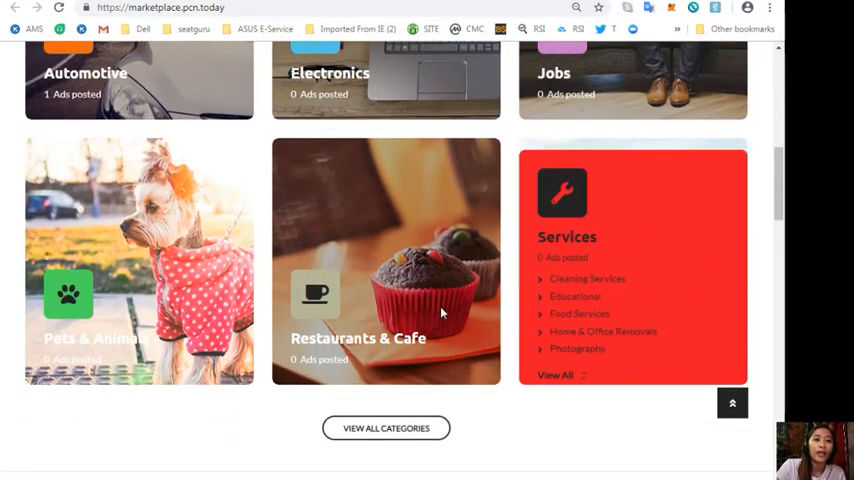
scroll("down", 3)
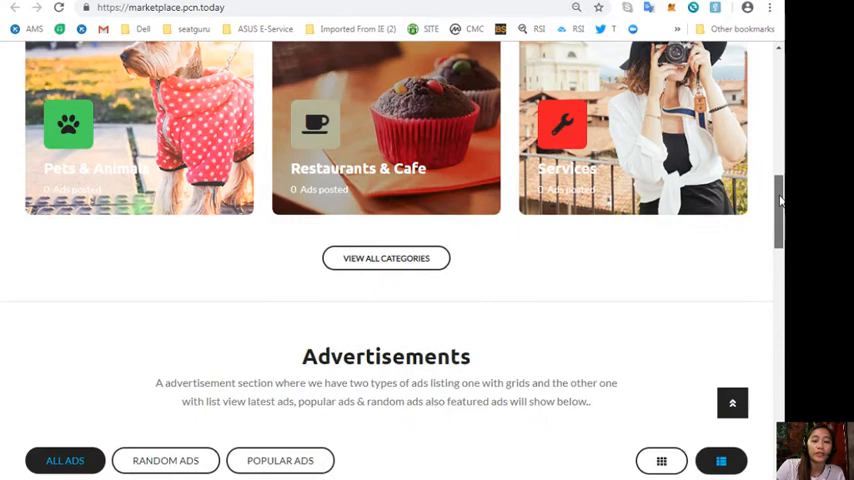
scroll("down", 3)
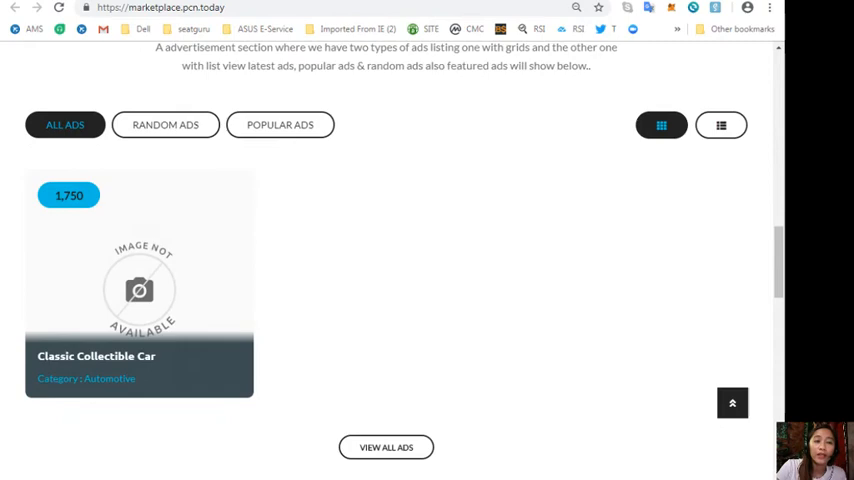
left_click(720, 124)
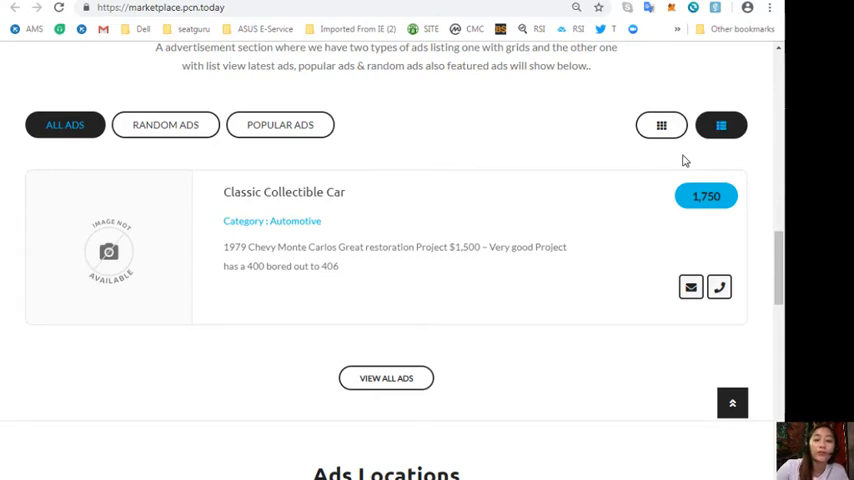
View the Classic Collectible Car list entry and Ads Locations, then return to the newsletter archive tab.
scroll("down", 3)
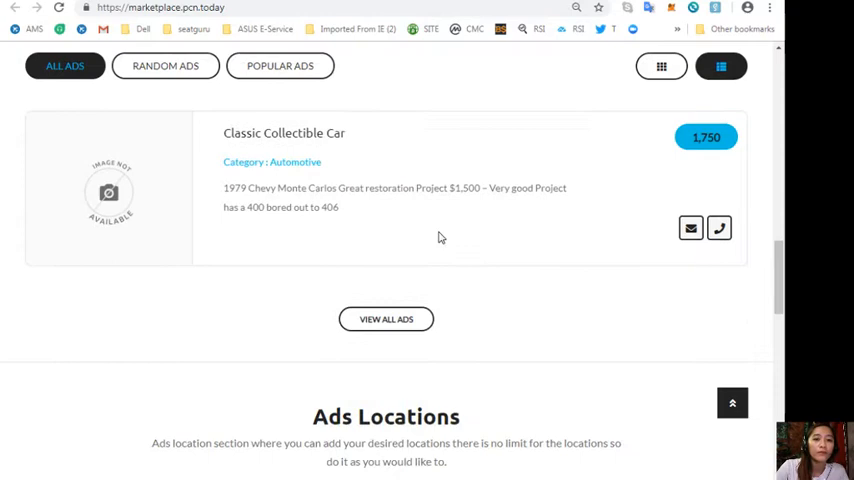
scroll("down", 3)
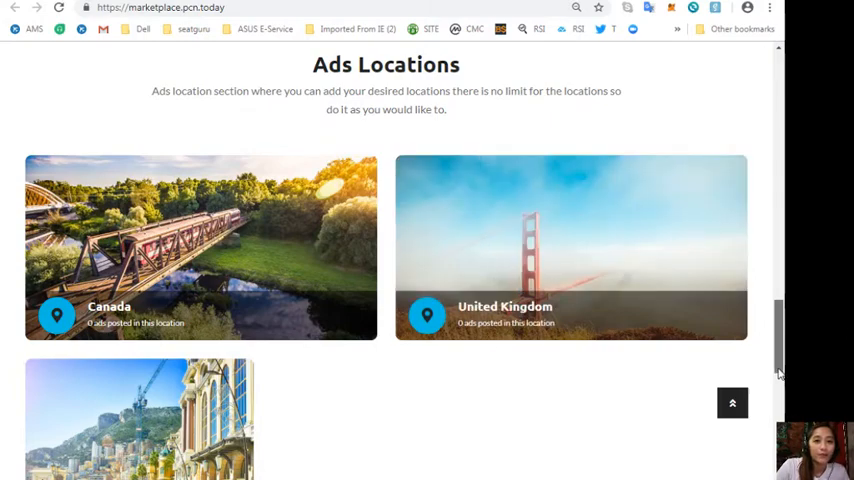
scroll("down", 3)
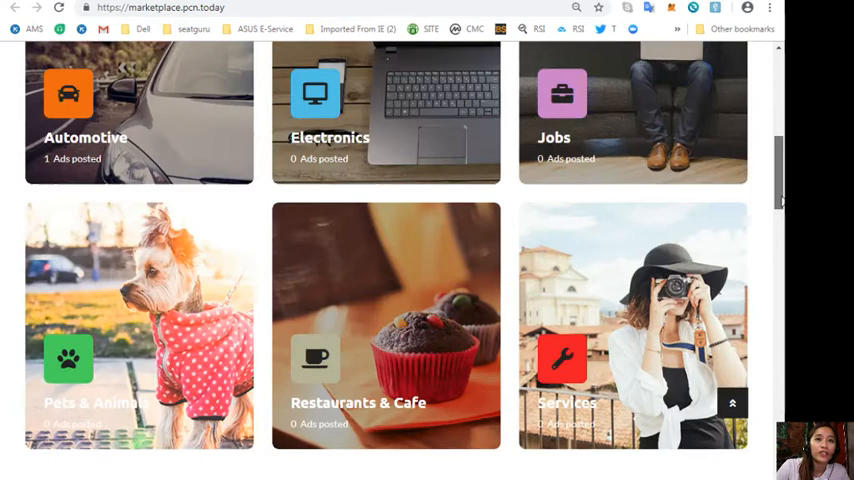
scroll("up", 3)
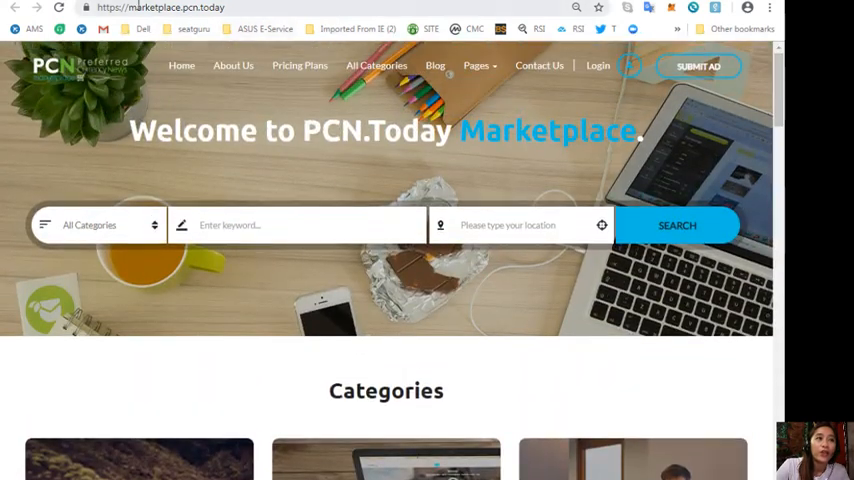
left_click(160, 8)
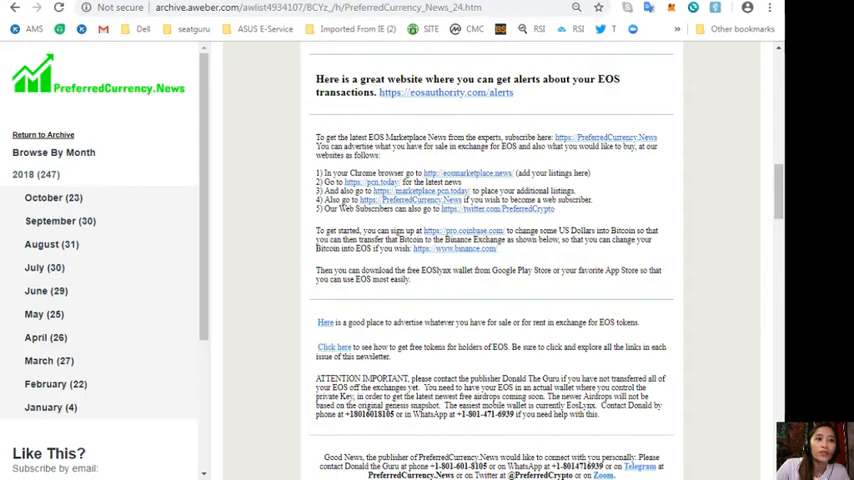
mouse_move(460, 220)
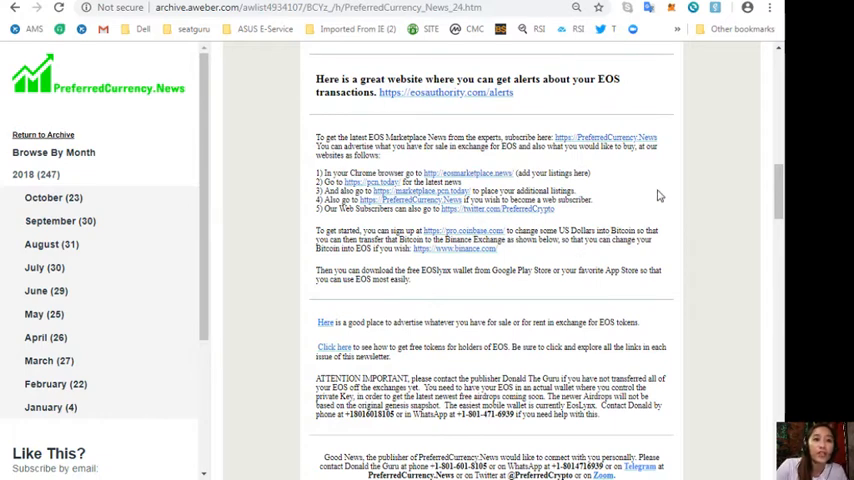
mouse_move(644, 254)
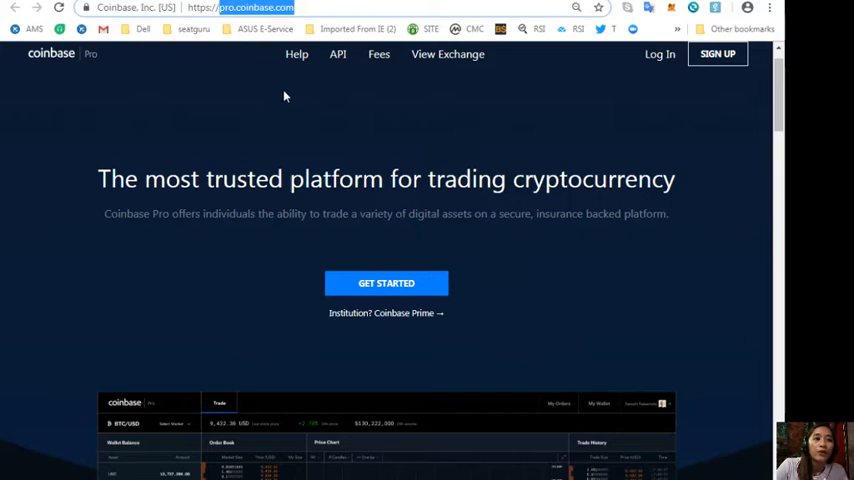
mouse_move(216, 216)
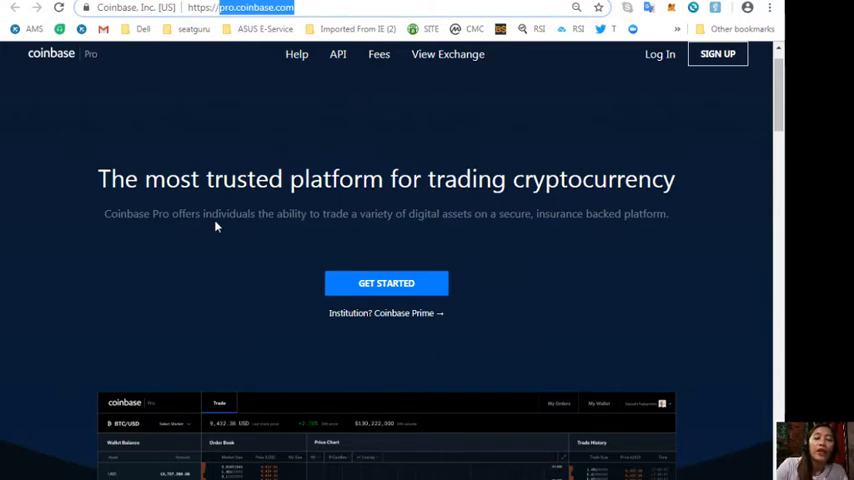
mouse_move(658, 322)
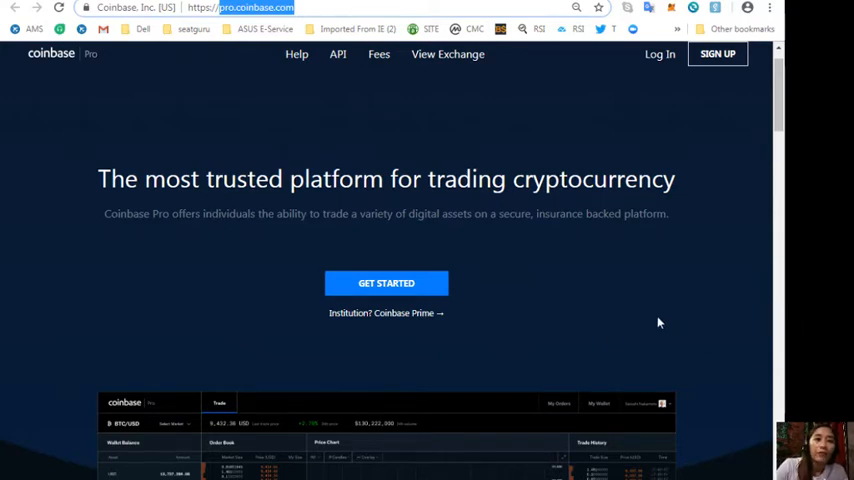
scroll("down", 3)
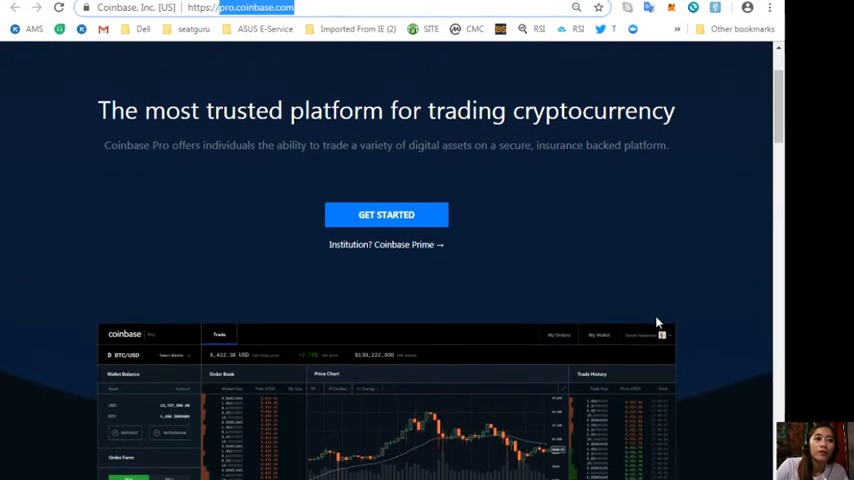
scroll("down", 3)
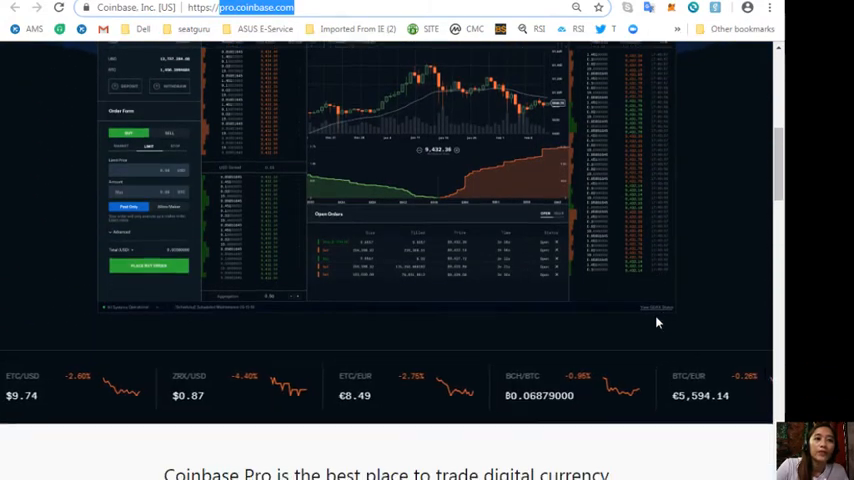
scroll("down", 3)
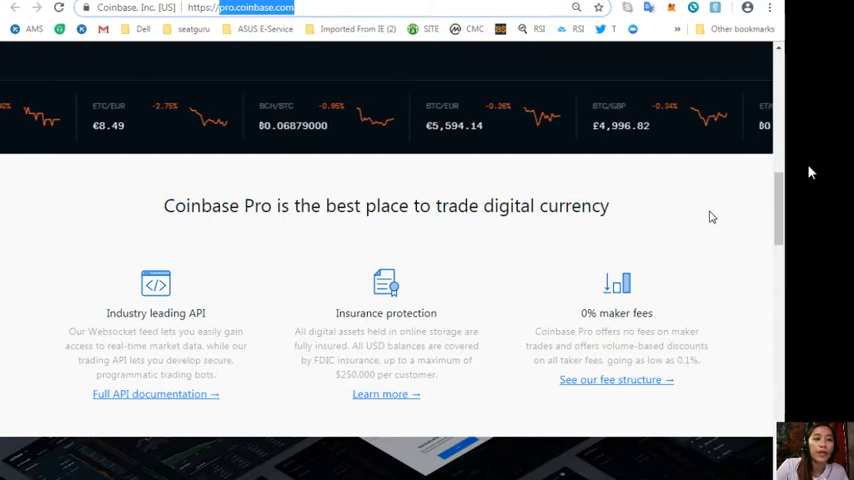
scroll("down", 3)
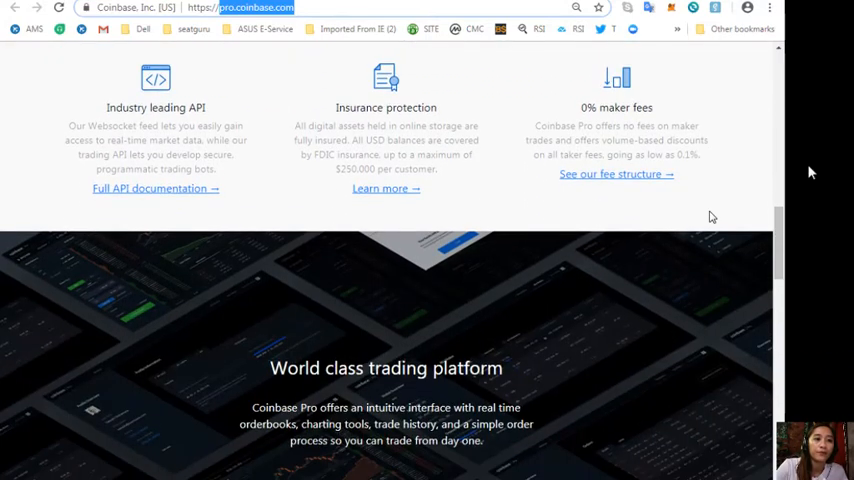
scroll("down", 3)
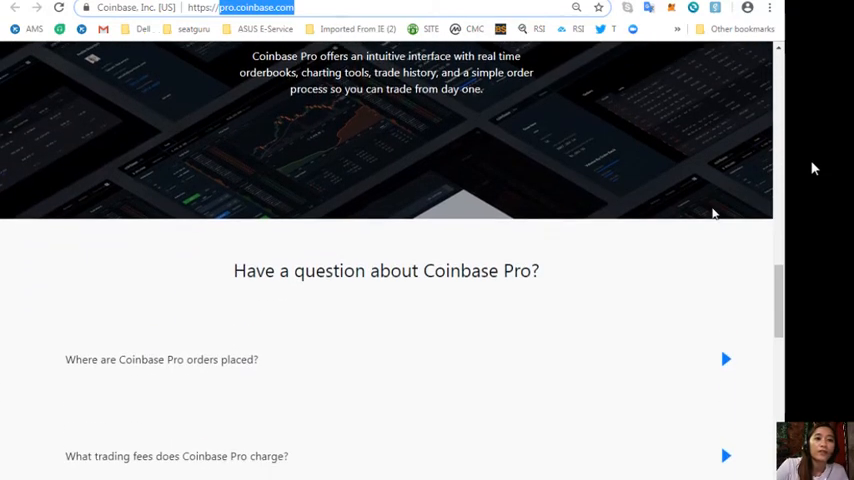
scroll("down", 3)
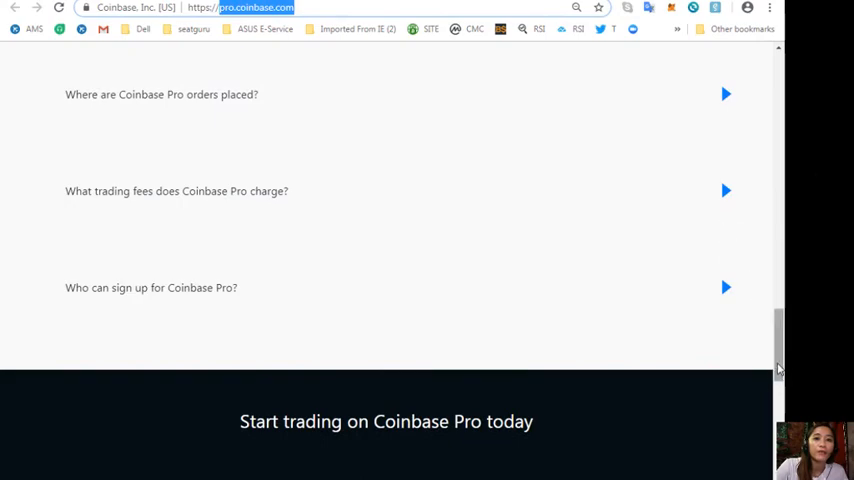
scroll("up", 3)
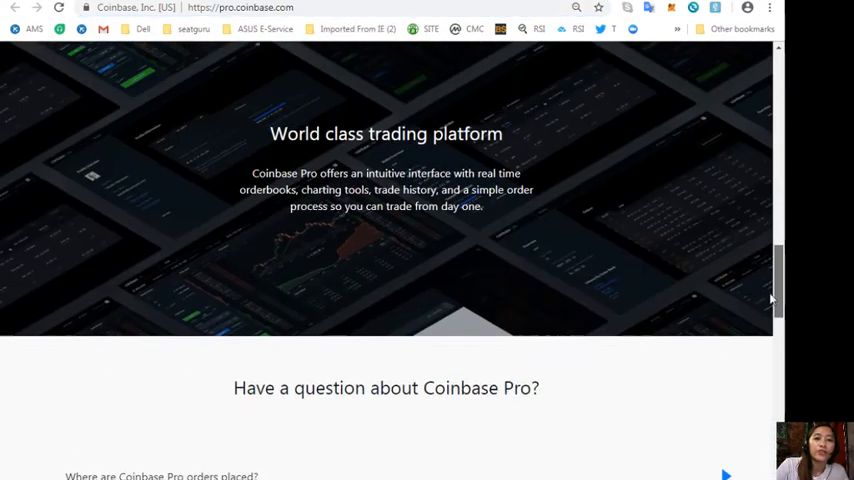
scroll("up", 3)
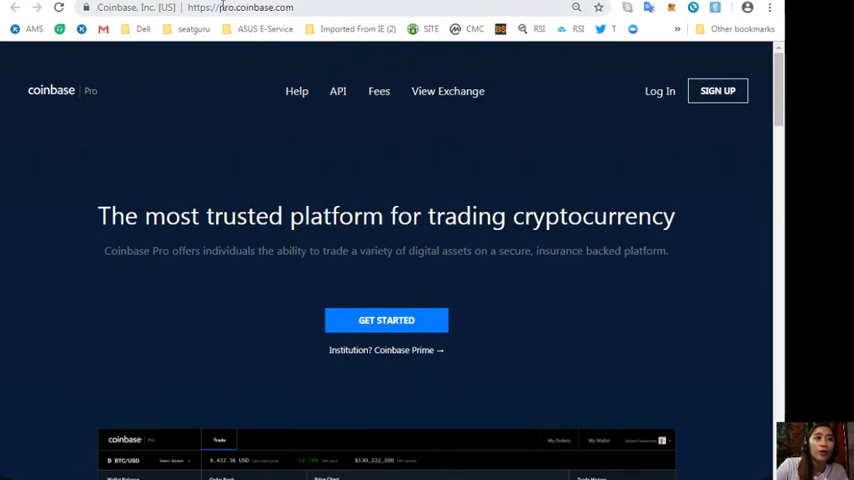
left_click(240, 8)
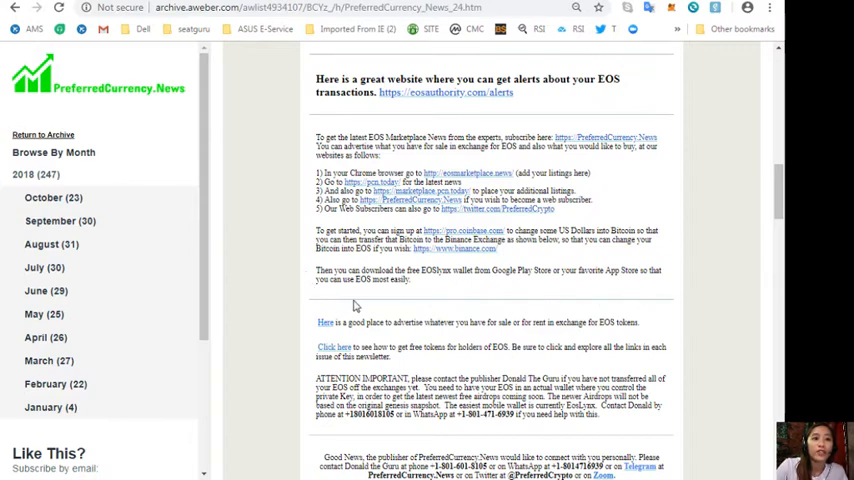
mouse_move(372, 300)
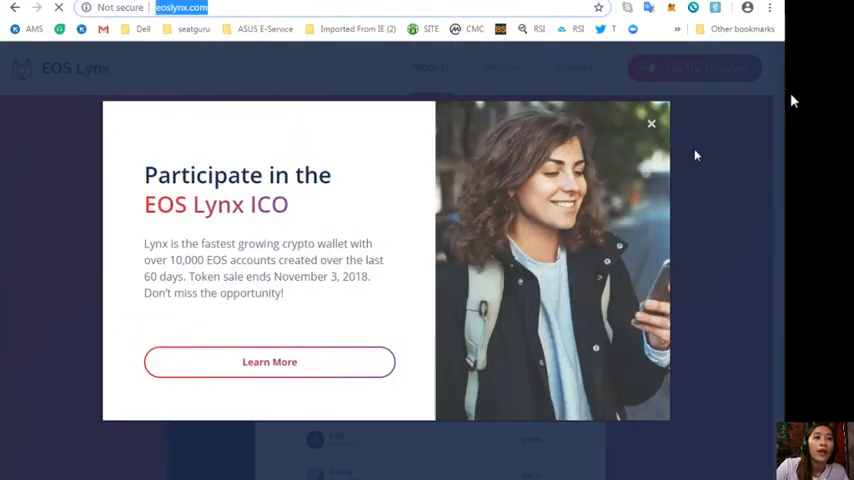
Dismiss the ICO announcement popup on the EOS Lynx wallet site.
left_click(652, 122)
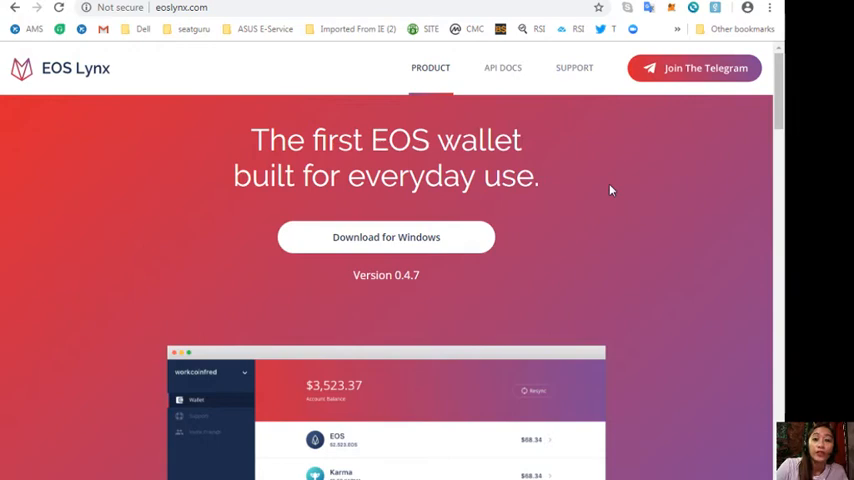
mouse_move(580, 312)
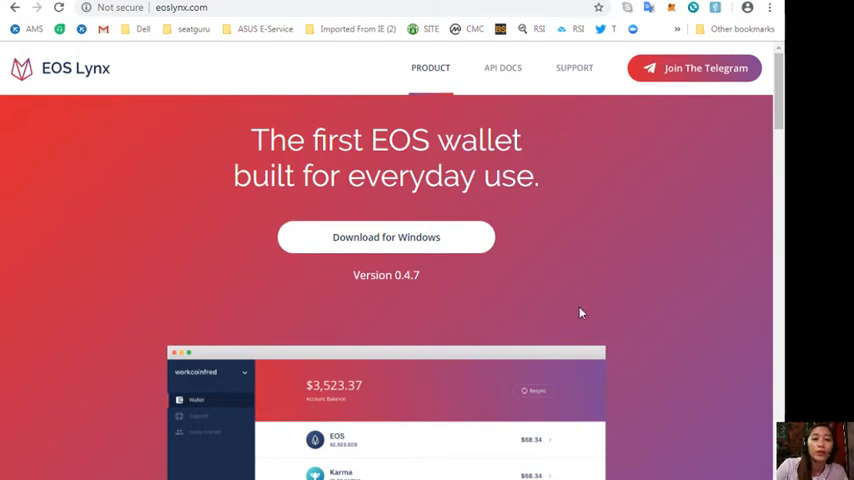
Scroll through the EOS Lynx wallet's Key Features and dApps section.
scroll("down", 3)
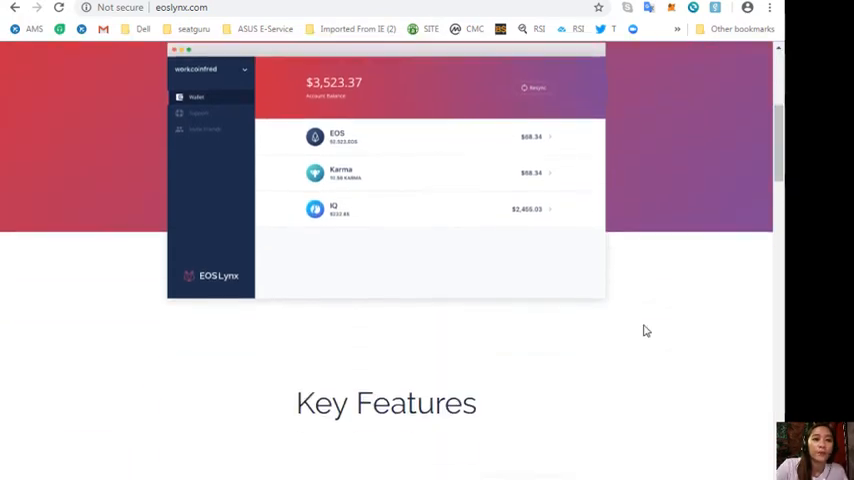
scroll("down", 3)
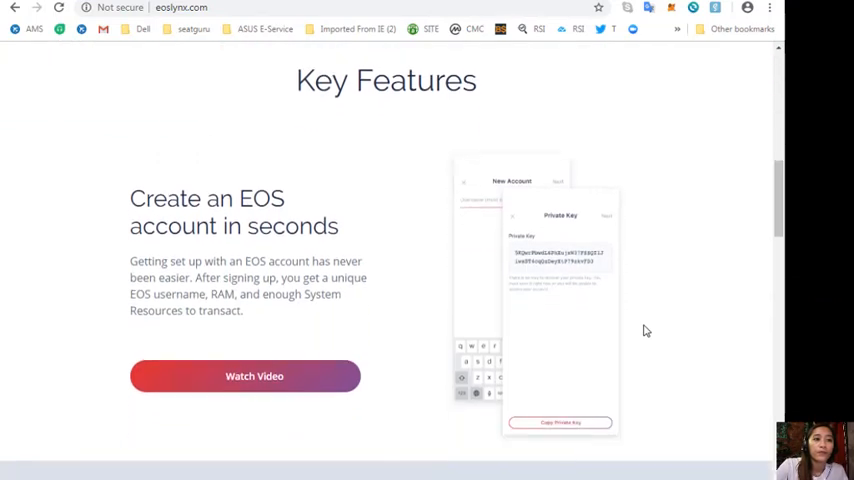
scroll("up", 3)
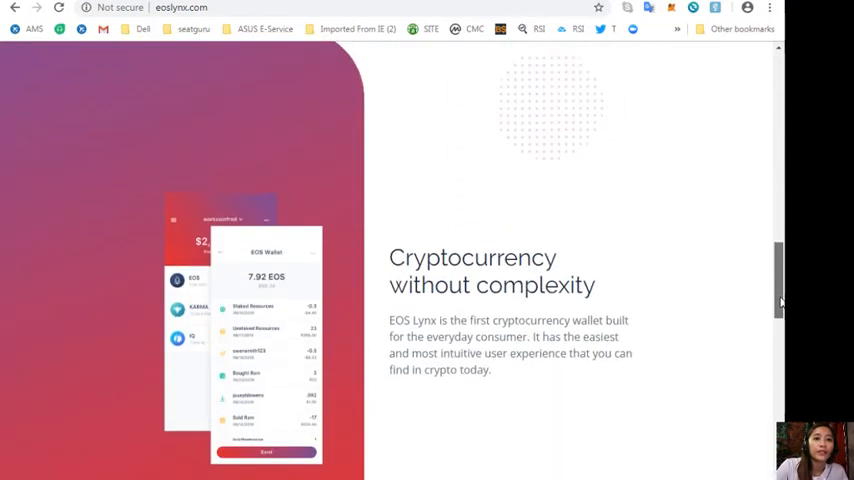
scroll("down", 3)
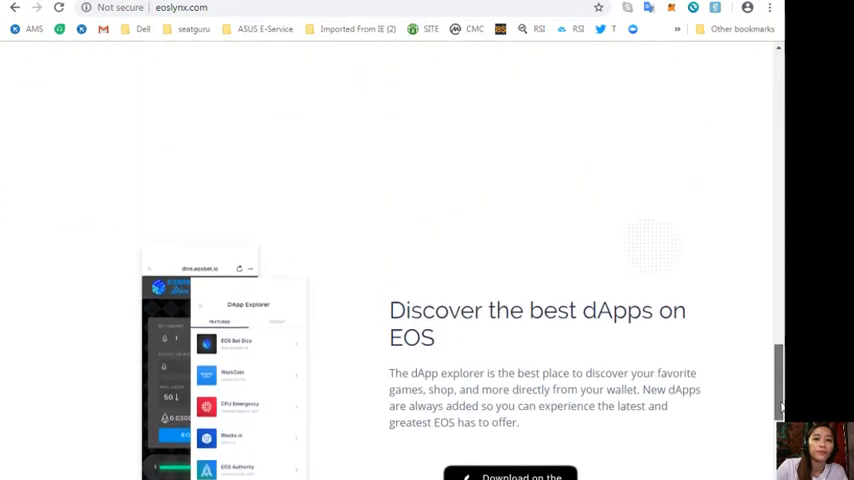
scroll("up", 3)
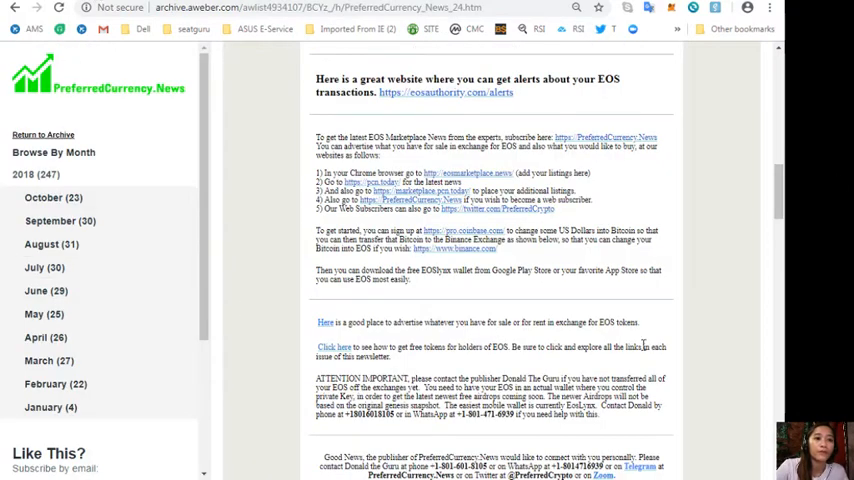
Scroll the newsletter down to Donald's Research List with its coin picks and Open Spreadsheet link.
scroll("down", 3)
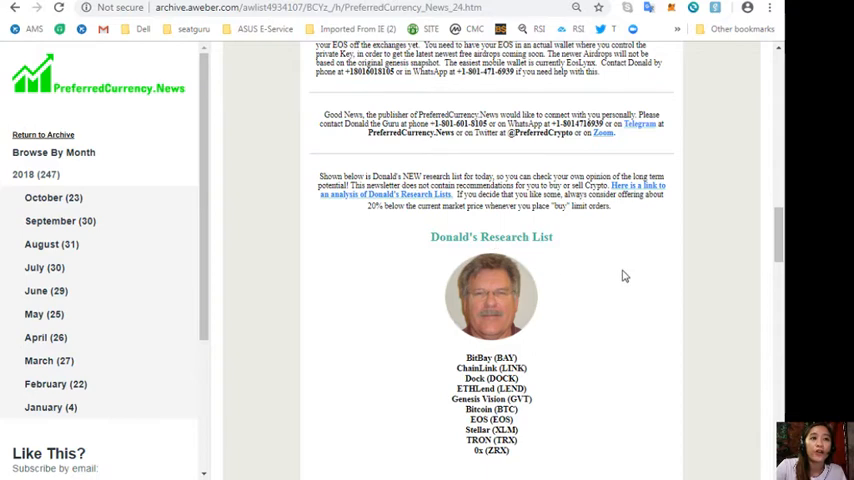
scroll("down", 3)
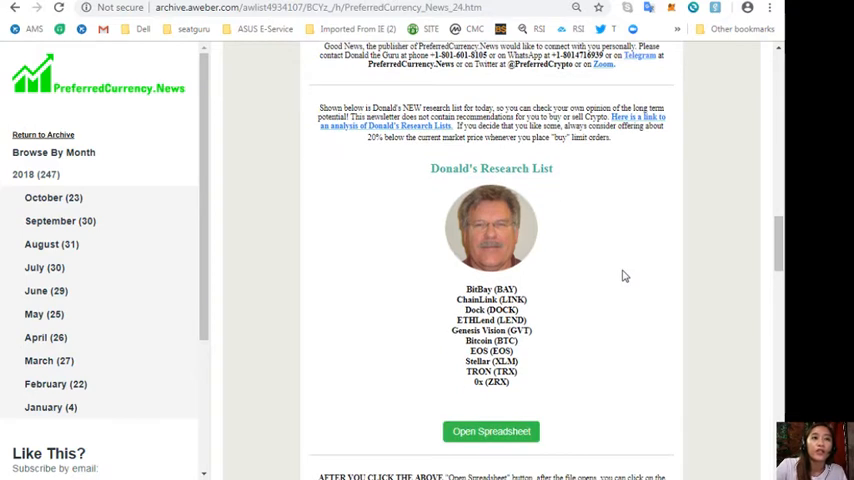
mouse_move(624, 276)
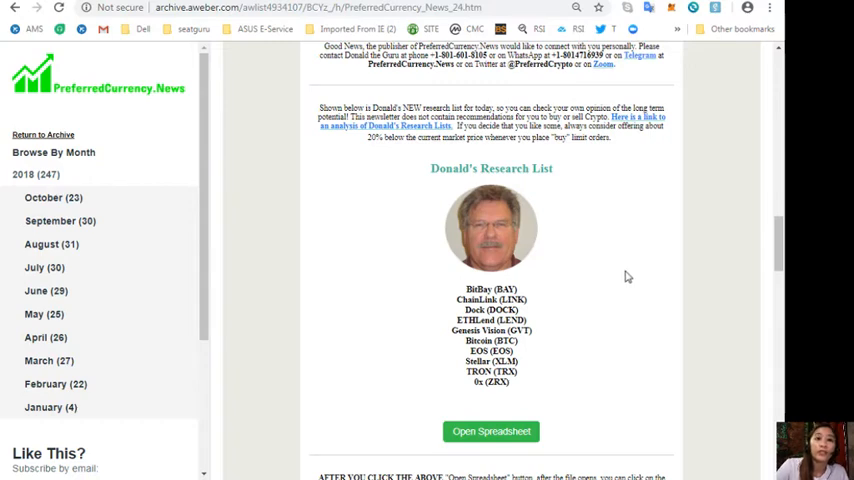
mouse_move(812, 80)
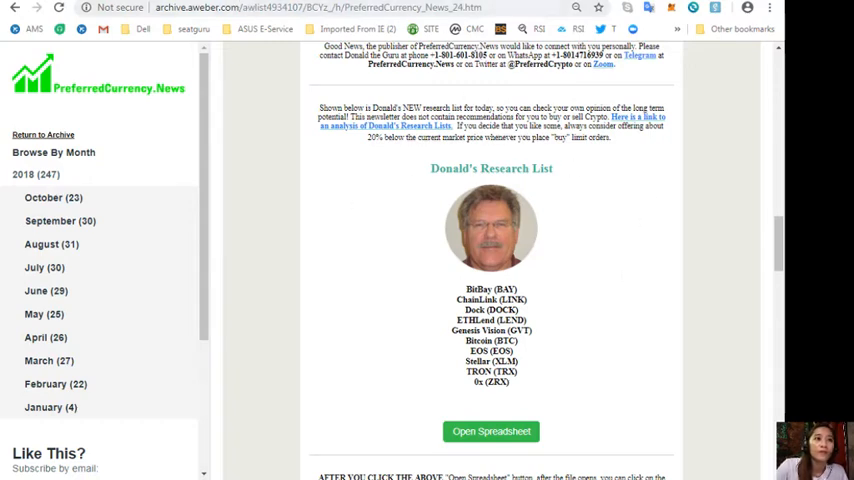
Open Donald's Research List in Google Sheets and select cells to inspect the recommendation dates.
left_click(492, 432)
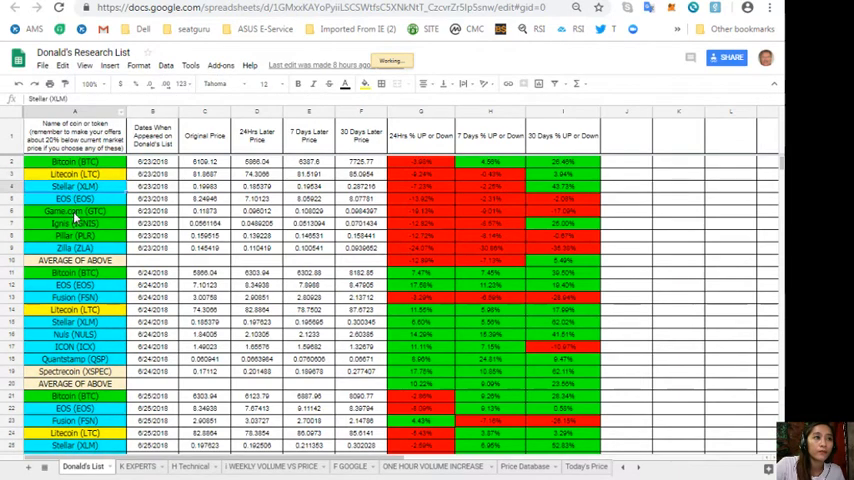
left_click(76, 248)
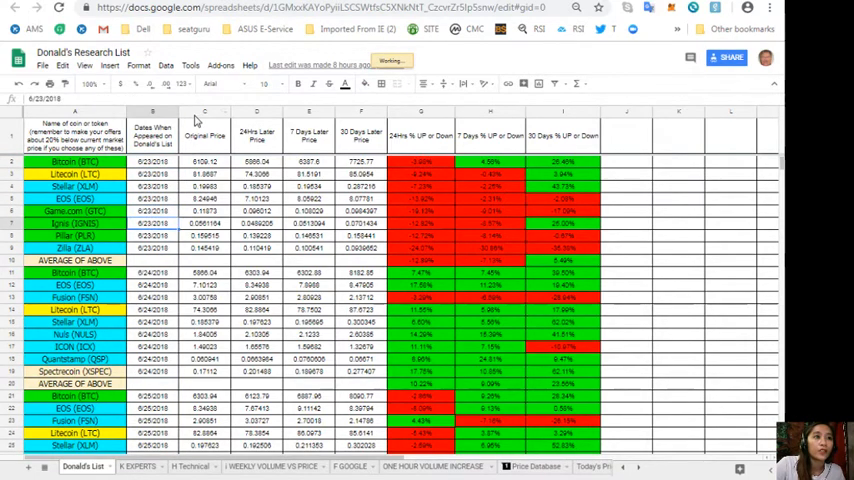
left_click(204, 188)
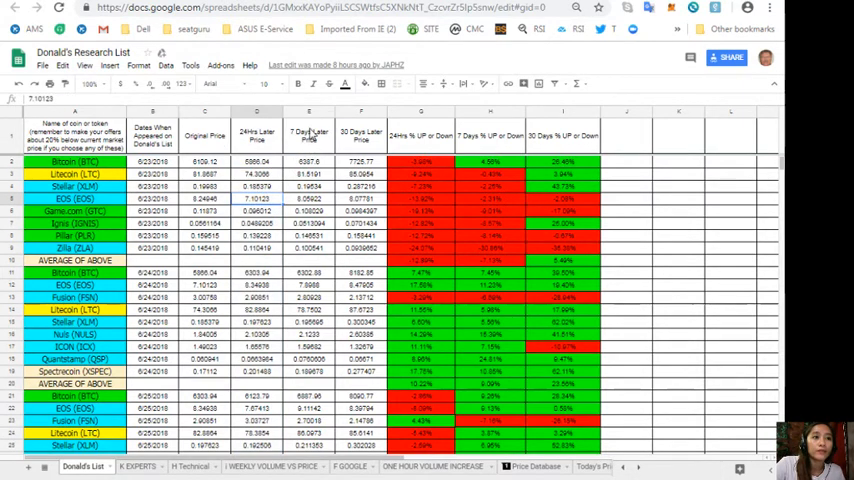
left_click(308, 112)
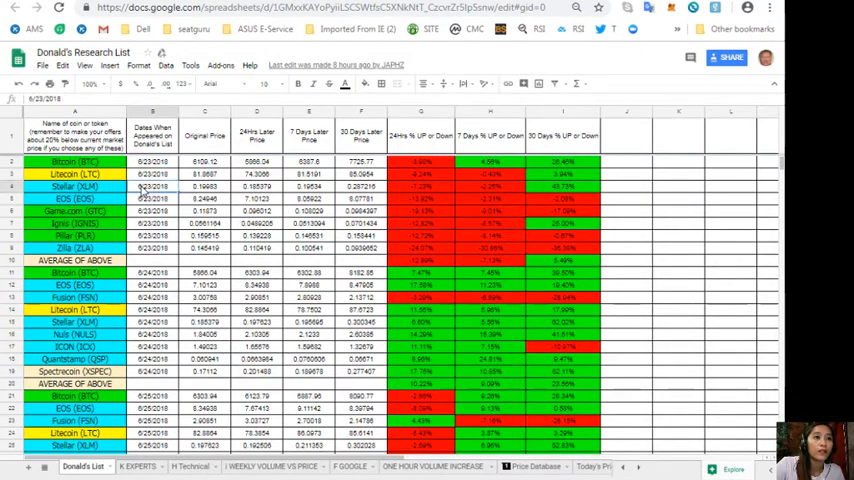
mouse_move(170, 118)
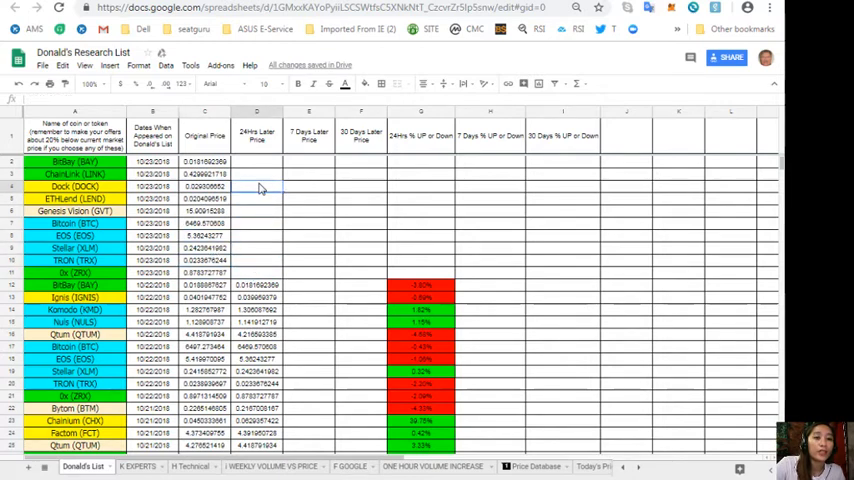
Close the Donald's Research List sheet and switch back to the newsletter archive tab.
left_click(256, 180)
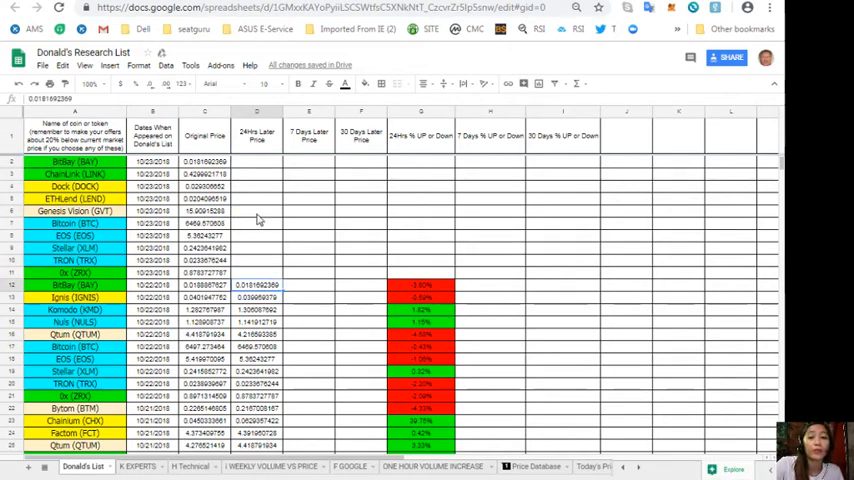
left_click(258, 160)
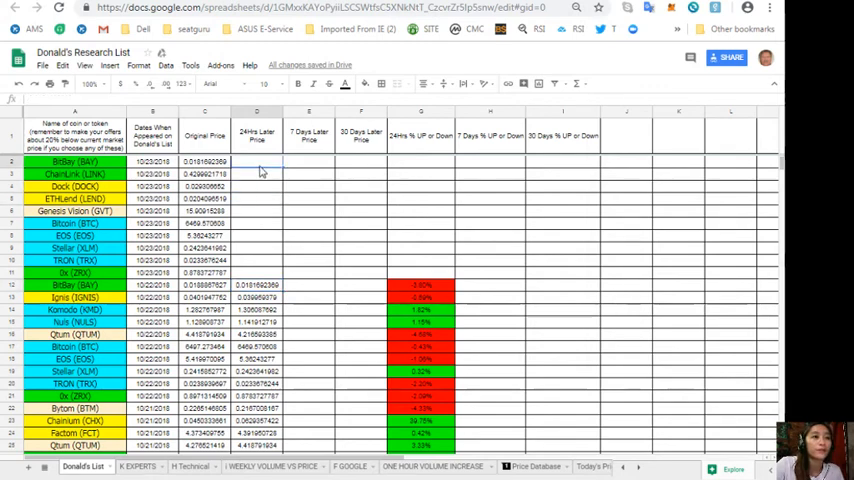
left_click(204, 186)
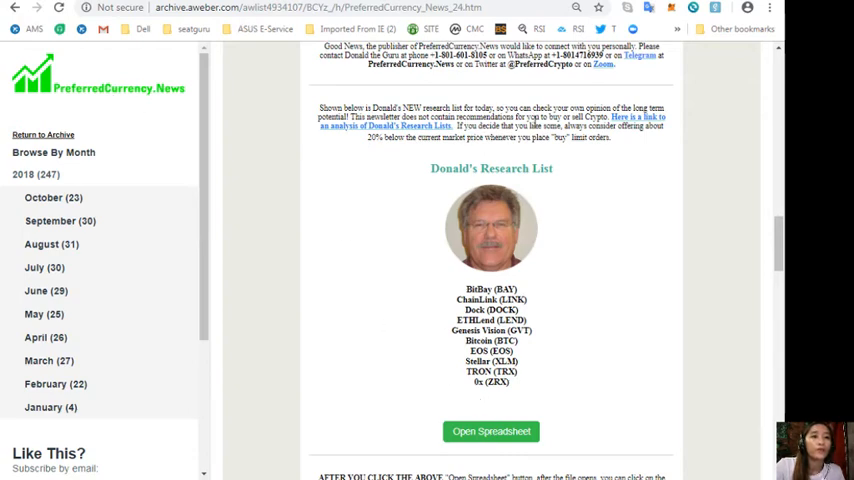
Follow the newsletter's link to the 24 October 2018 research Google Sheet.
left_click(492, 432)
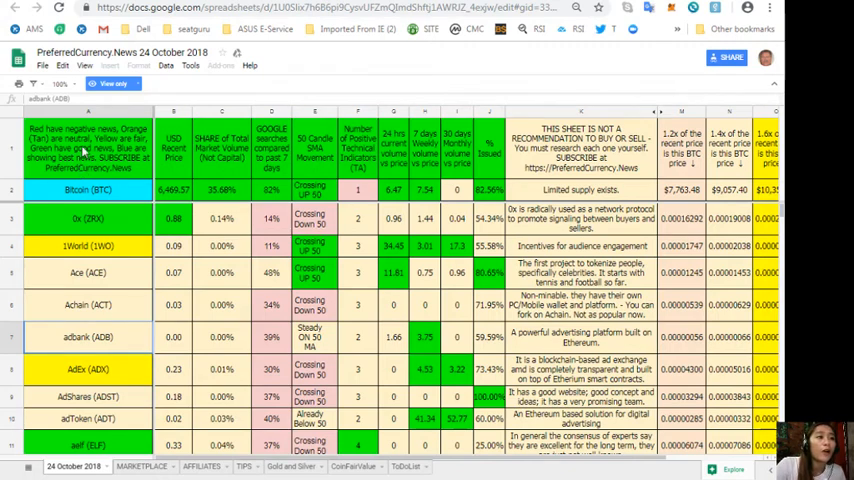
left_click(88, 444)
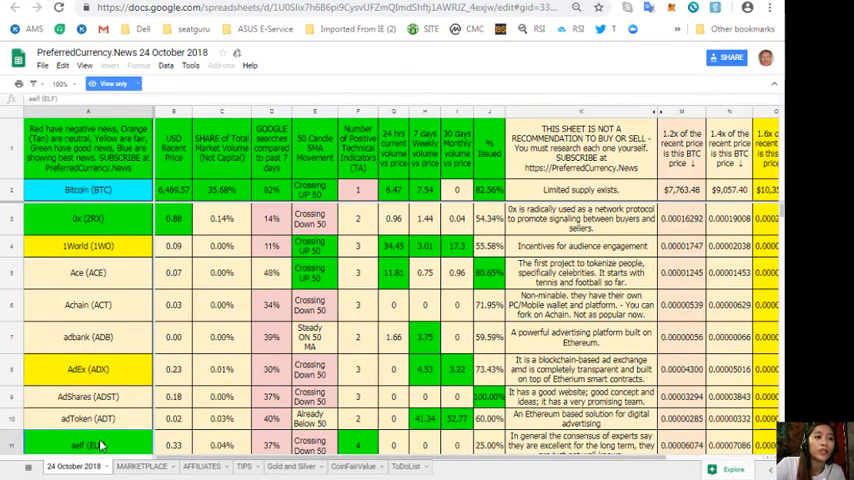
left_click(88, 368)
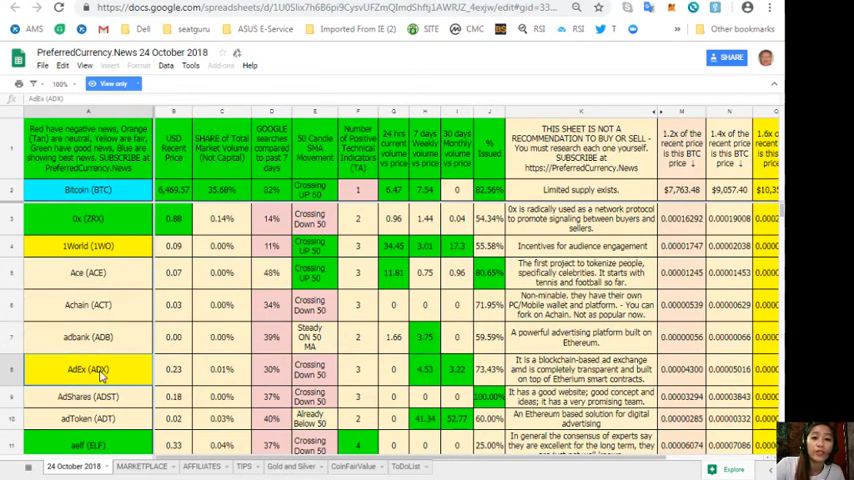
left_click(88, 272)
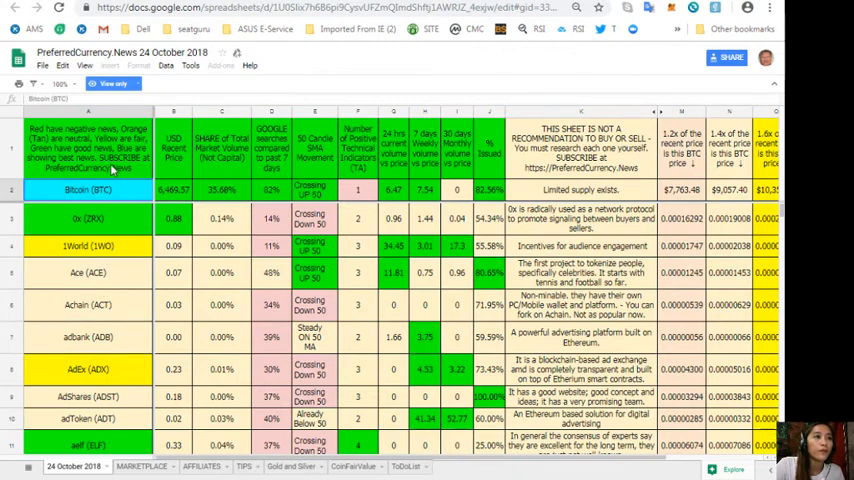
left_click(172, 110)
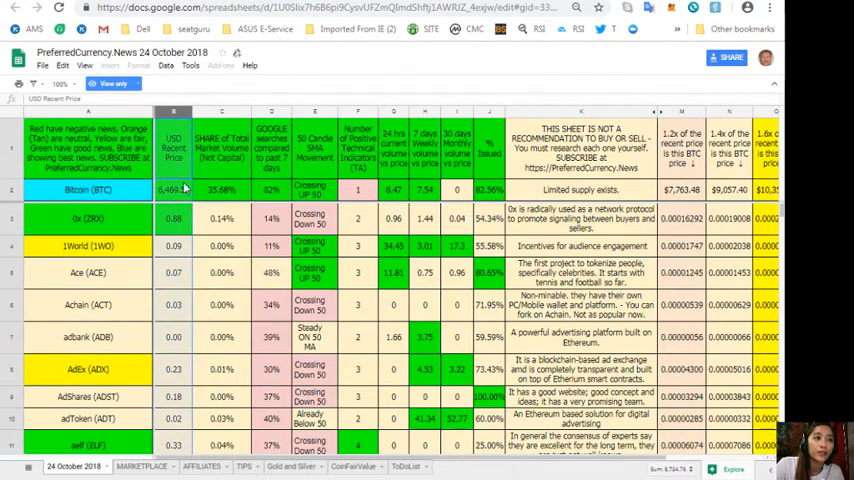
left_click(220, 112)
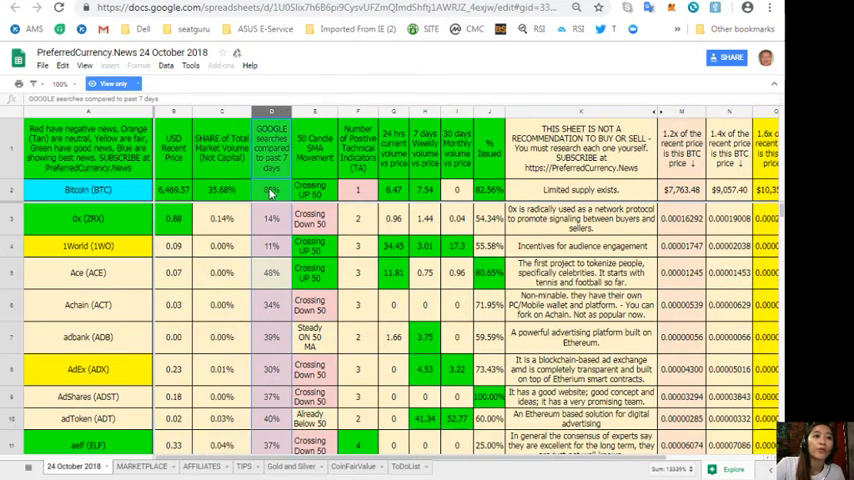
mouse_move(320, 138)
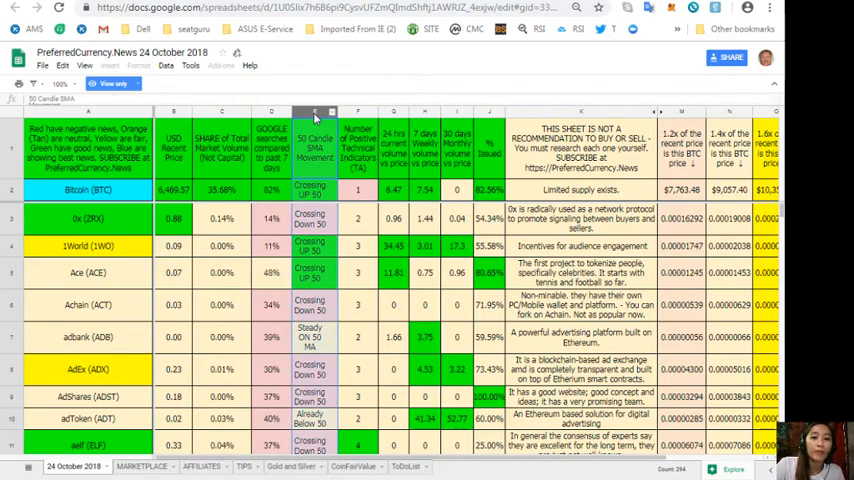
left_click(356, 112)
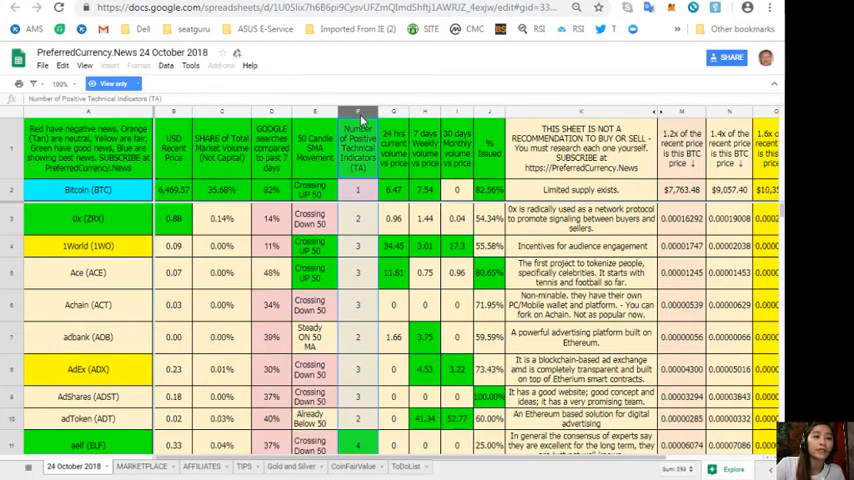
left_click(392, 112)
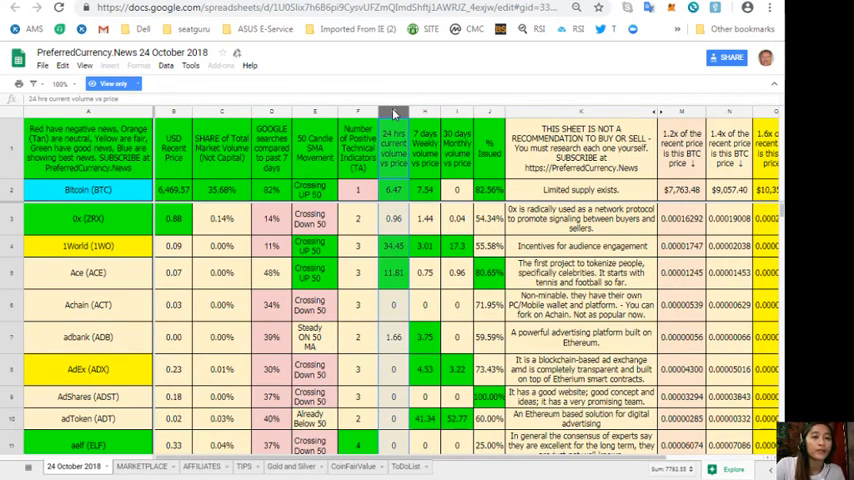
left_click(424, 112)
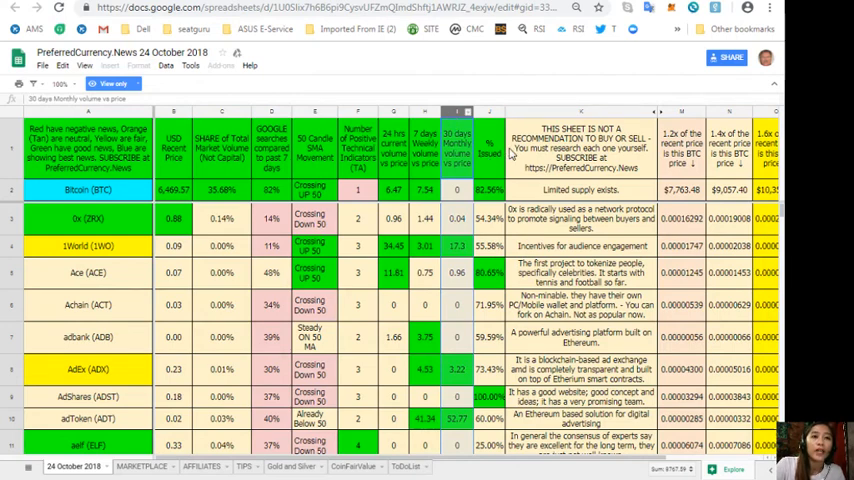
left_click(488, 112)
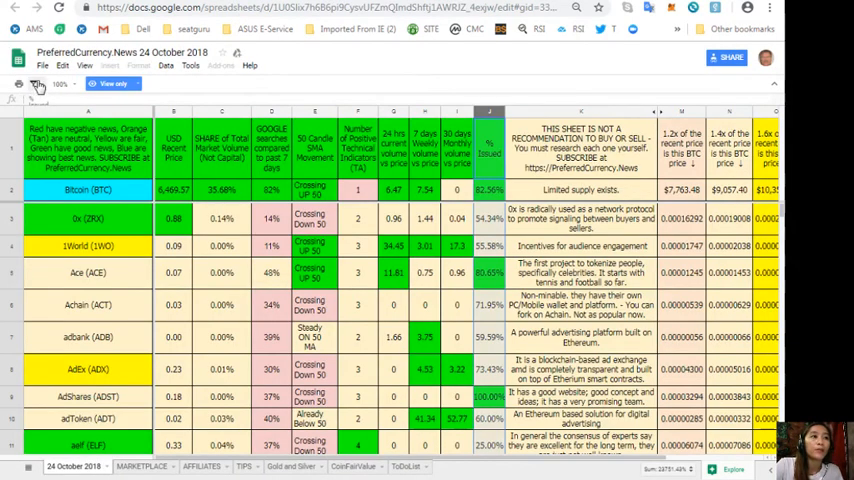
Make a copy of the 24 October 2018 spreadsheet with the default name and open it.
left_click(42, 64)
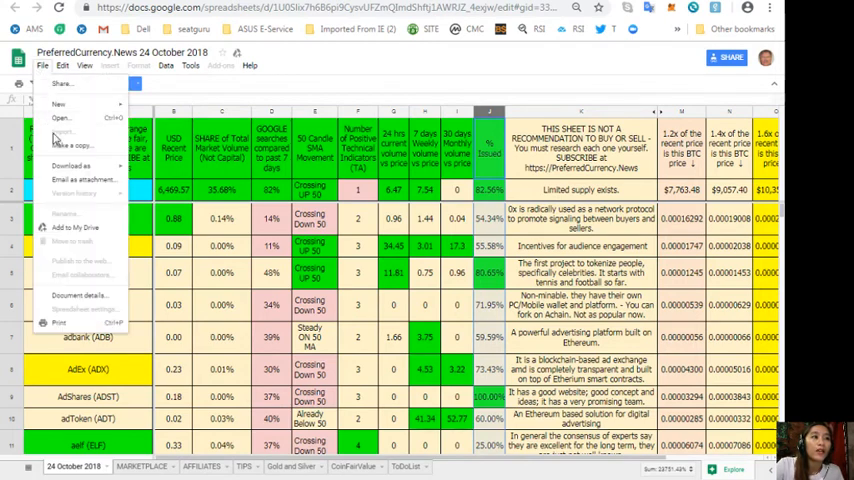
left_click(72, 144)
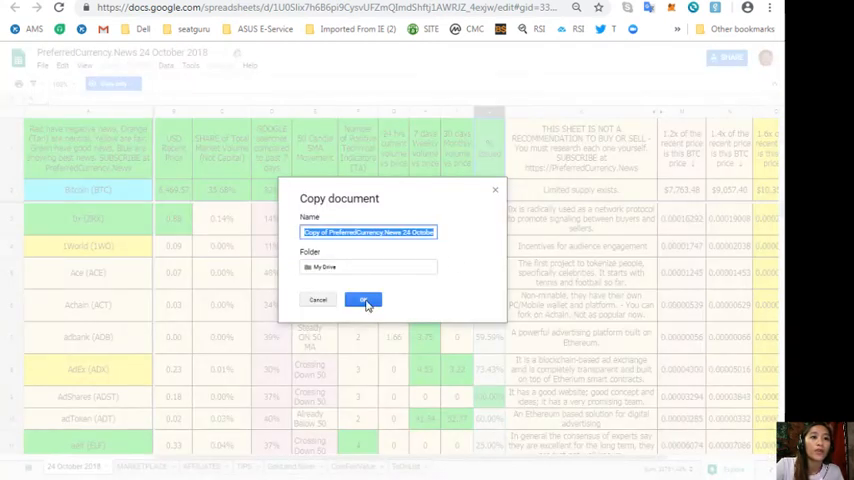
left_click(364, 300)
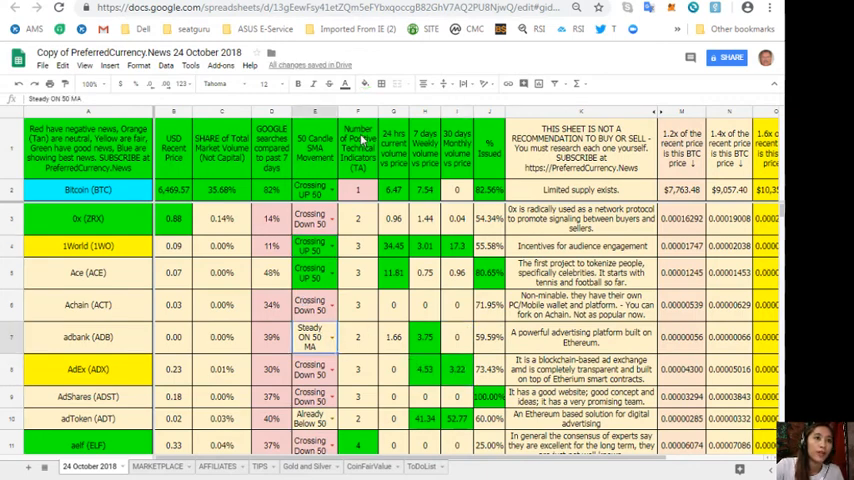
Sort the copied sheet Z→A by Number of Positive Technical Indicators and review entries like INS and PURA.
left_click(356, 112)
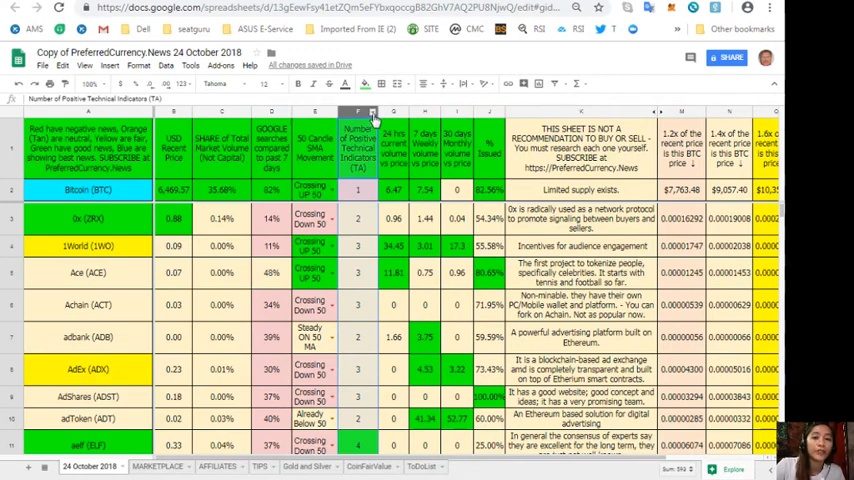
right_click(356, 112)
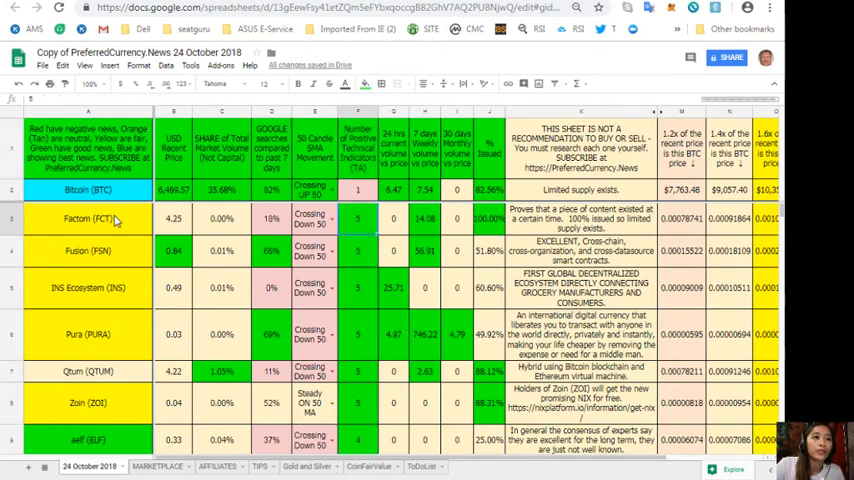
left_click(88, 288)
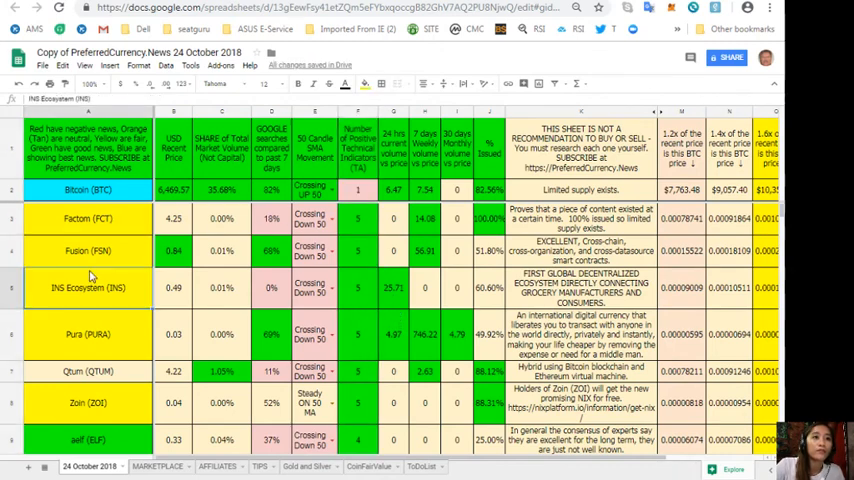
left_click(88, 334)
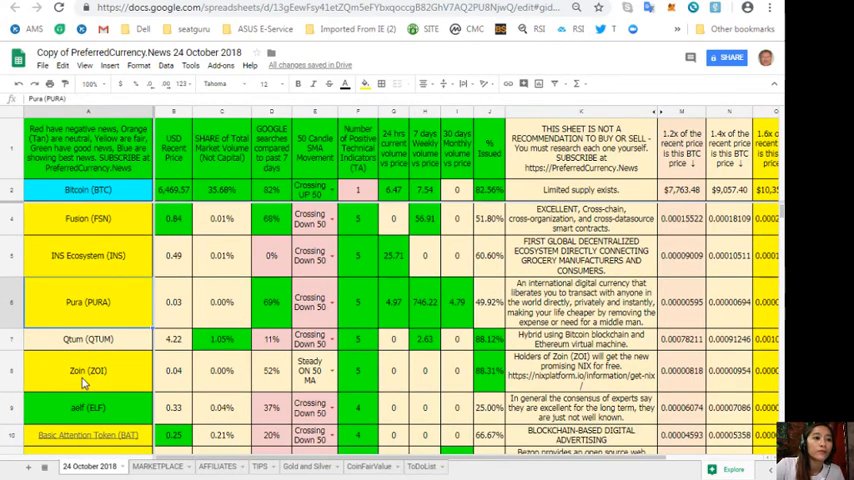
scroll("down", 3)
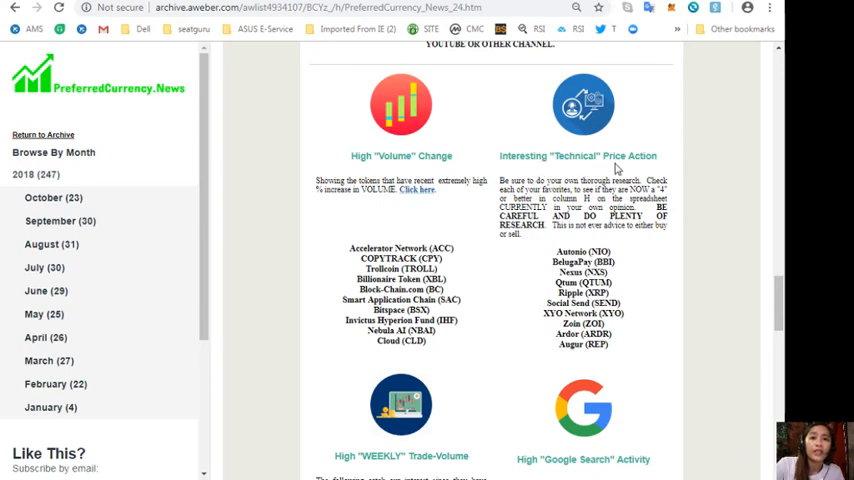
Scroll past the Weekly Trade-Volume and Google Search Activity sections to Become an Affiliate.
scroll("down", 3)
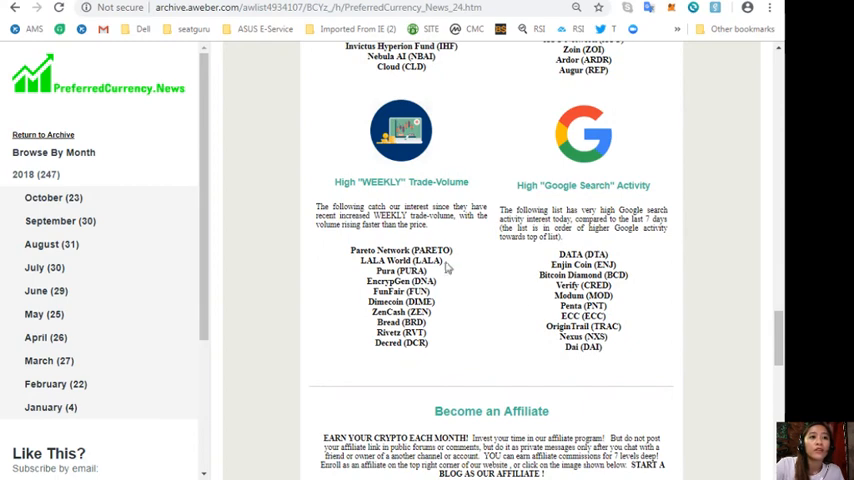
mouse_move(344, 316)
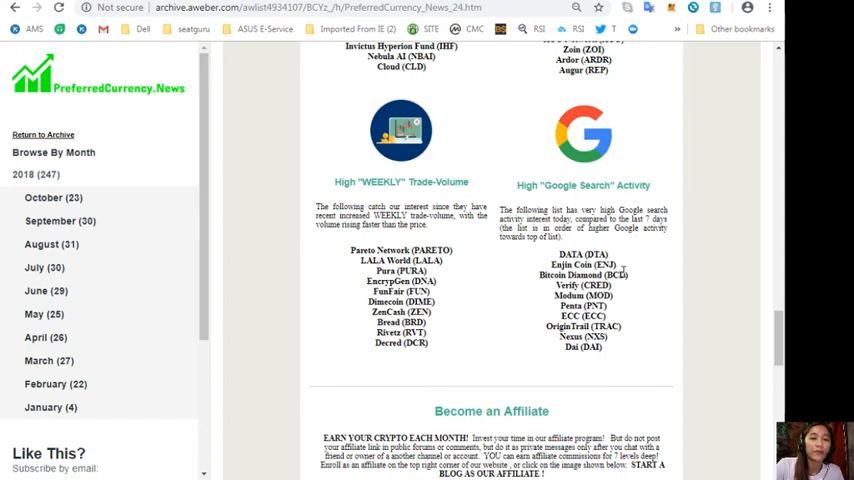
scroll("down", 3)
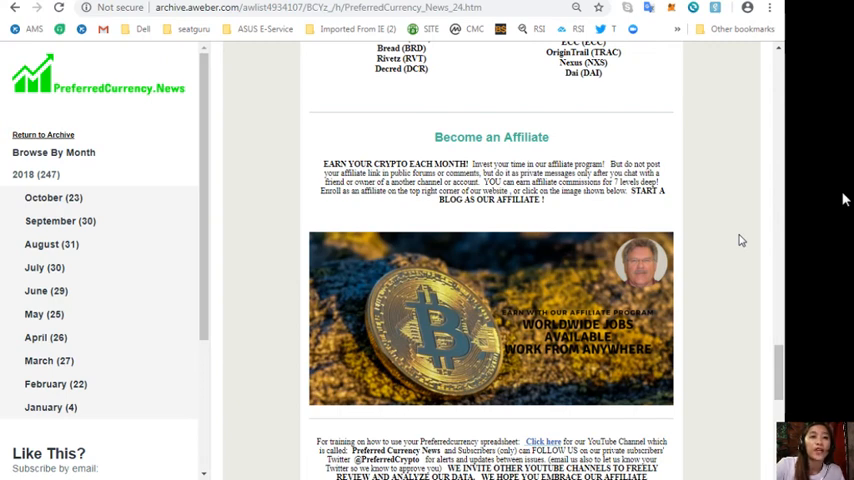
mouse_move(724, 232)
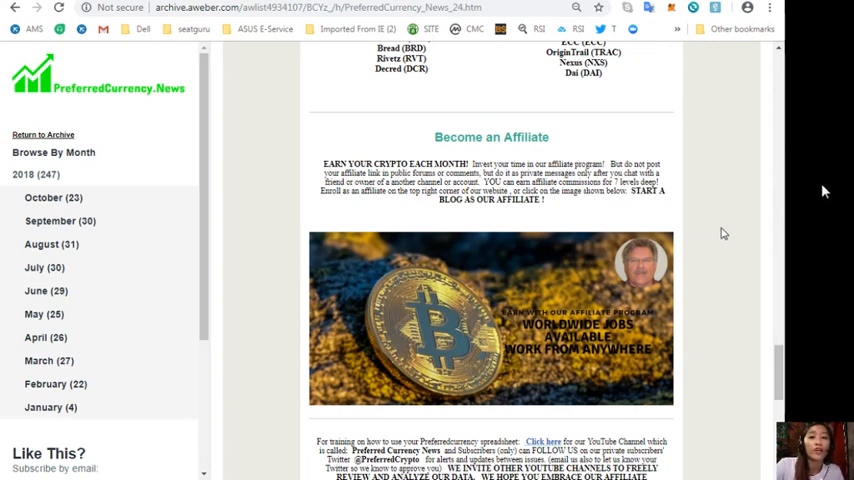